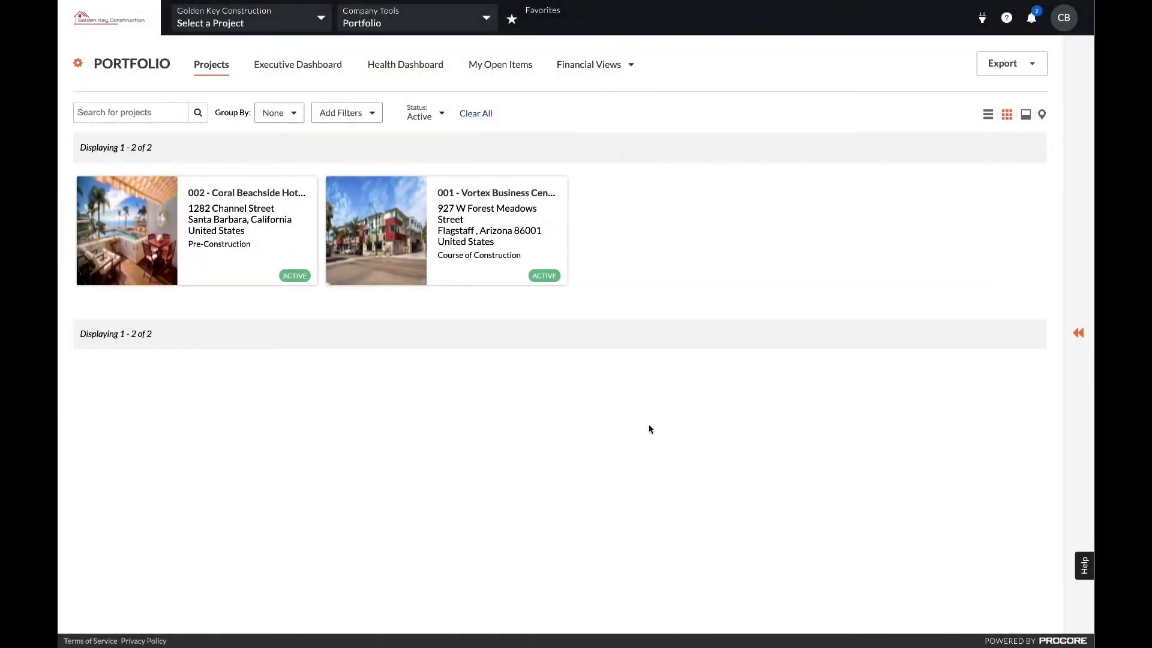
mouse_move(148, 92)
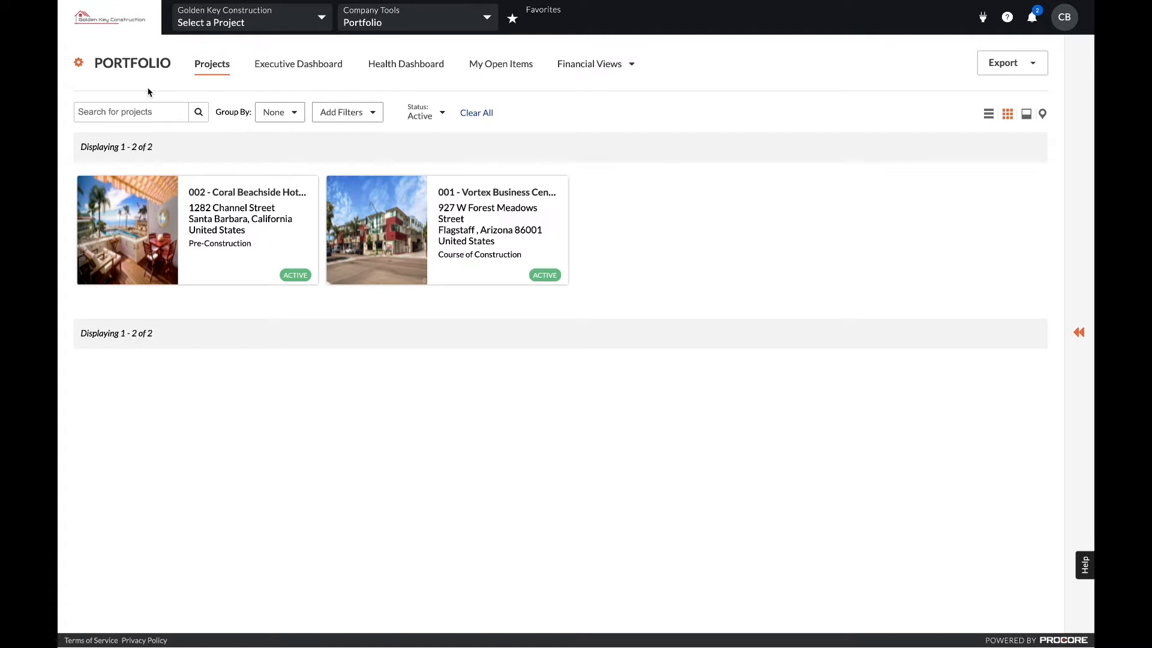
mouse_move(207, 94)
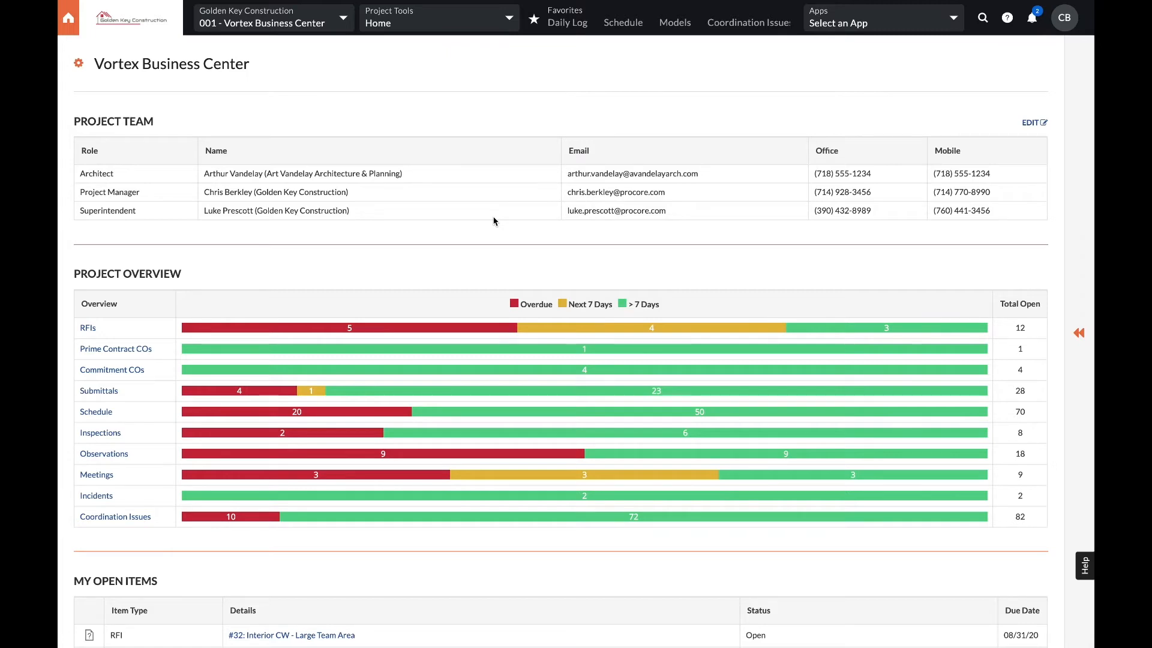
mouse_move(378, 278)
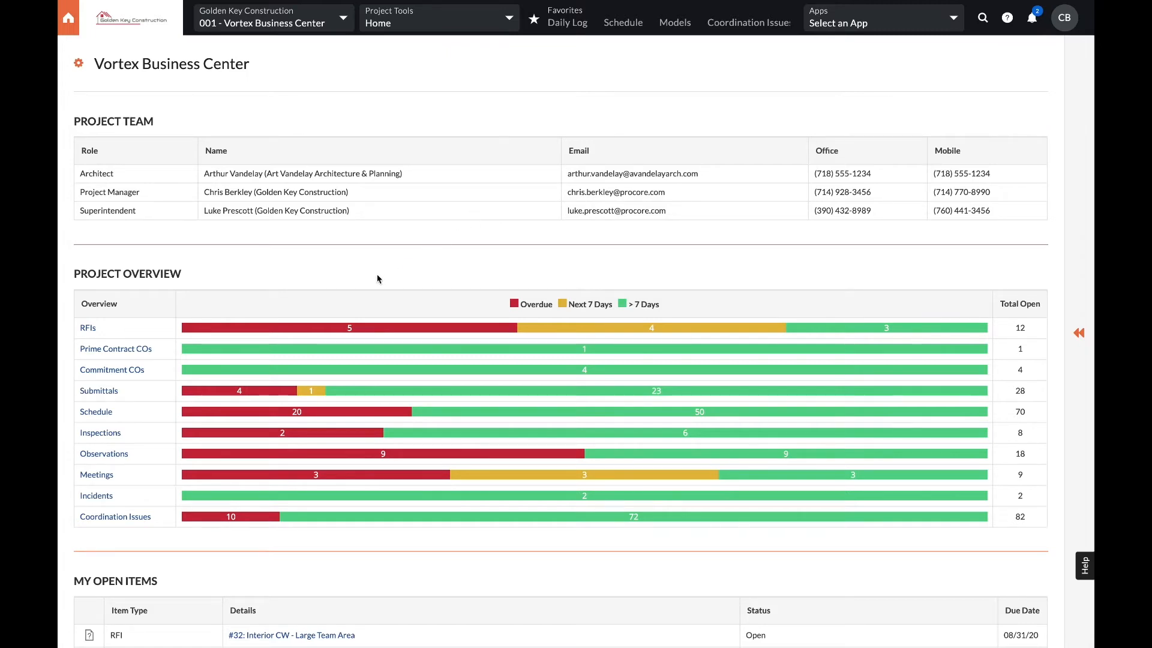
Step: Scroll down the Vortex Business Center home page to the personal open items
scroll(down, 3)
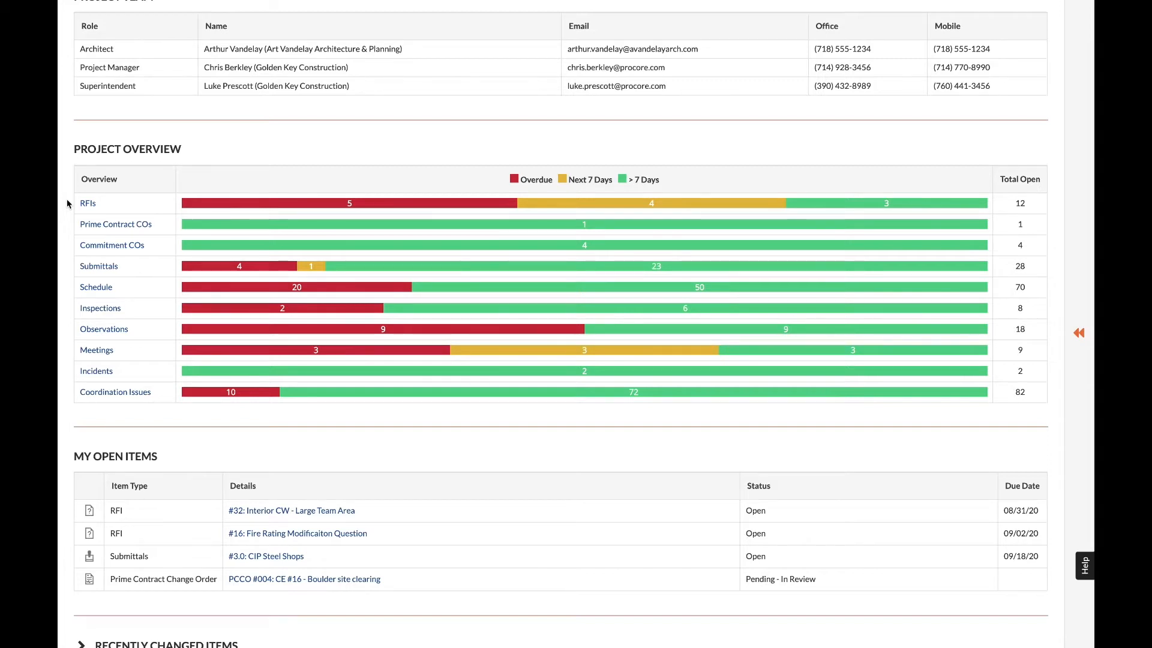
click(87, 203)
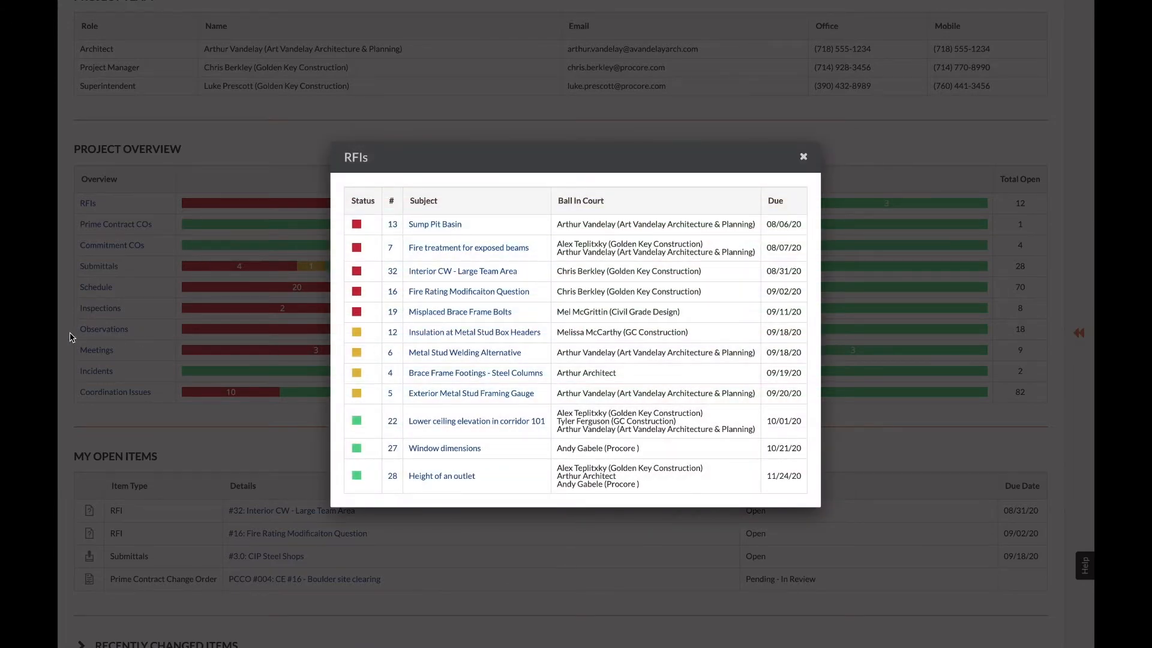
click(802, 156)
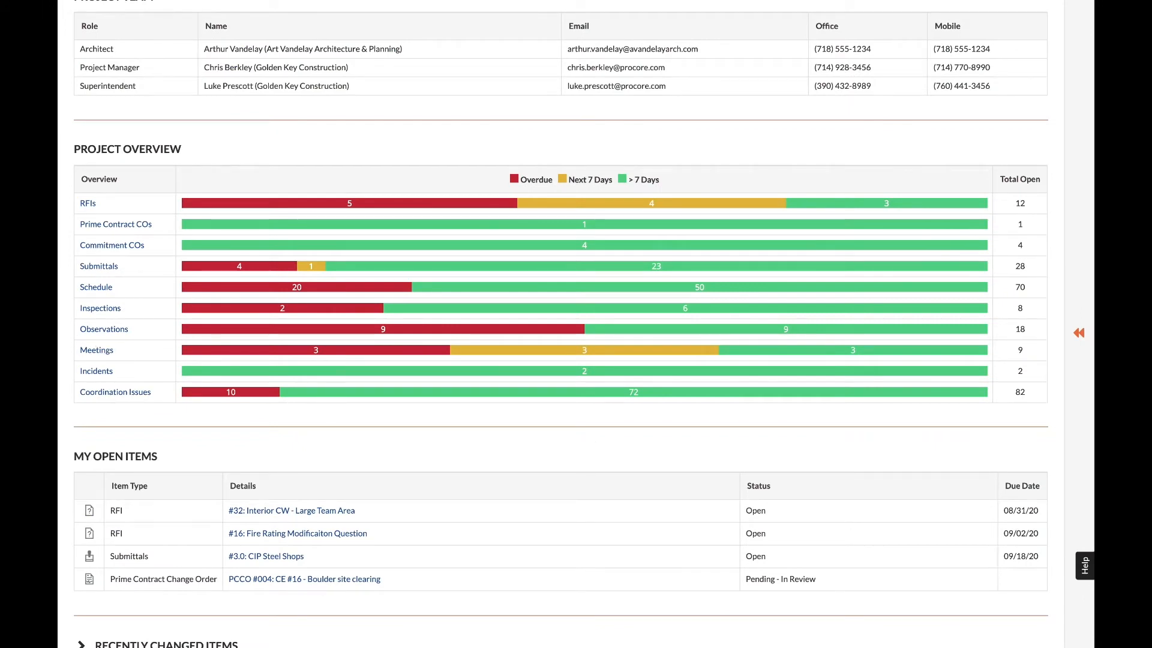
scroll(down, 3)
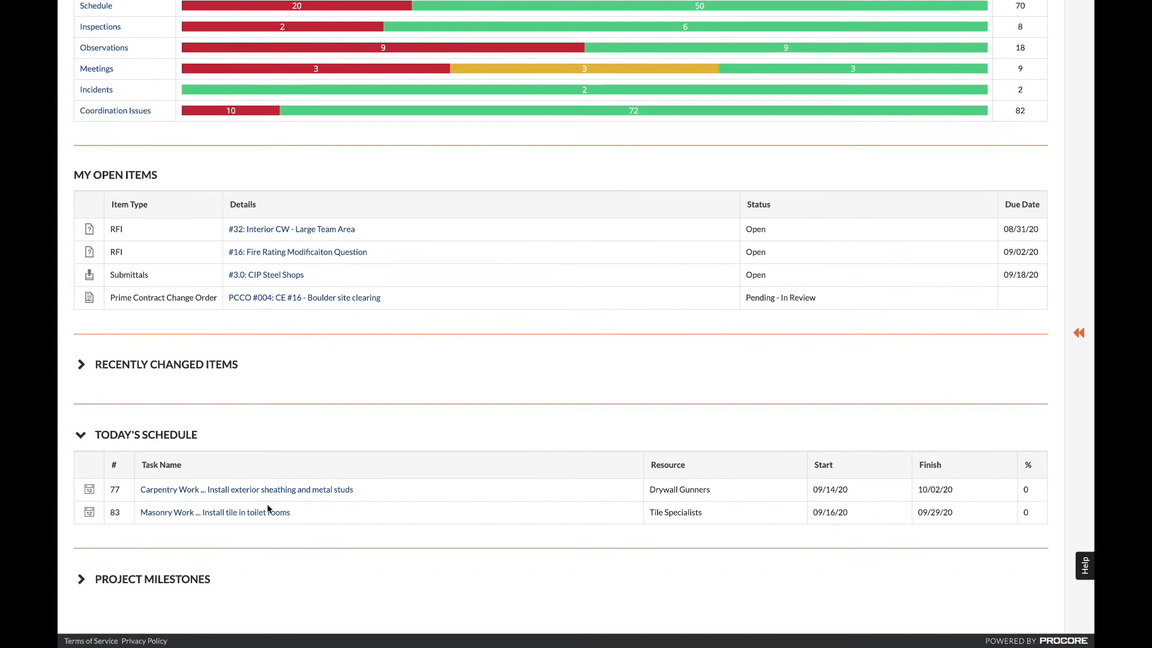
mouse_move(291, 529)
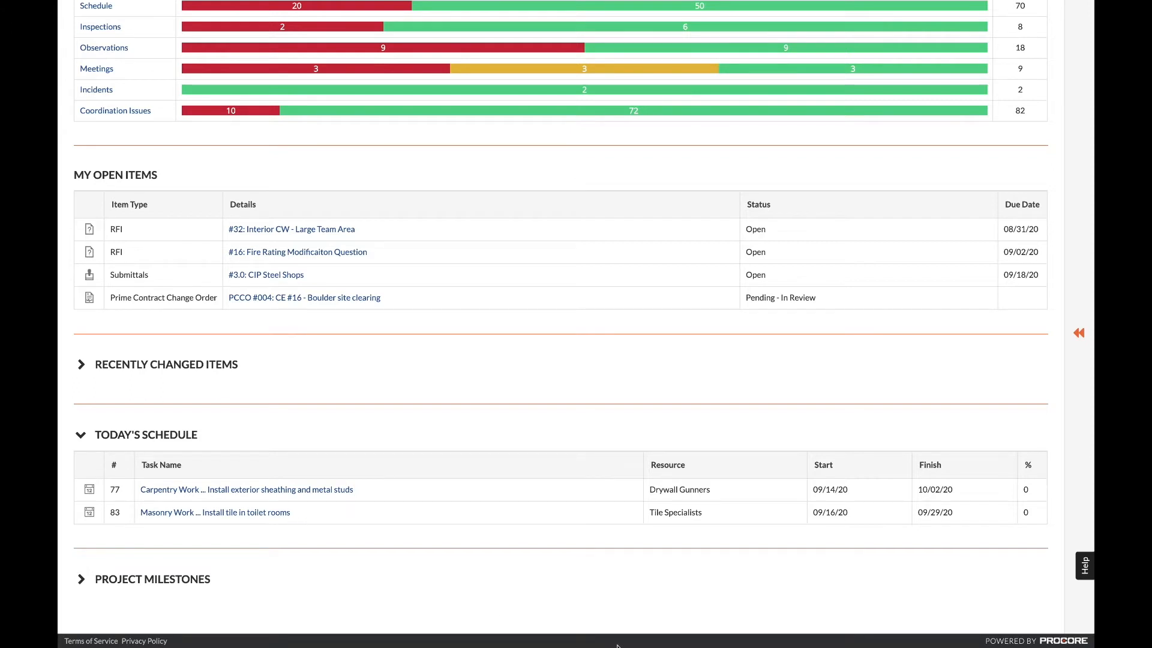
mouse_move(647, 542)
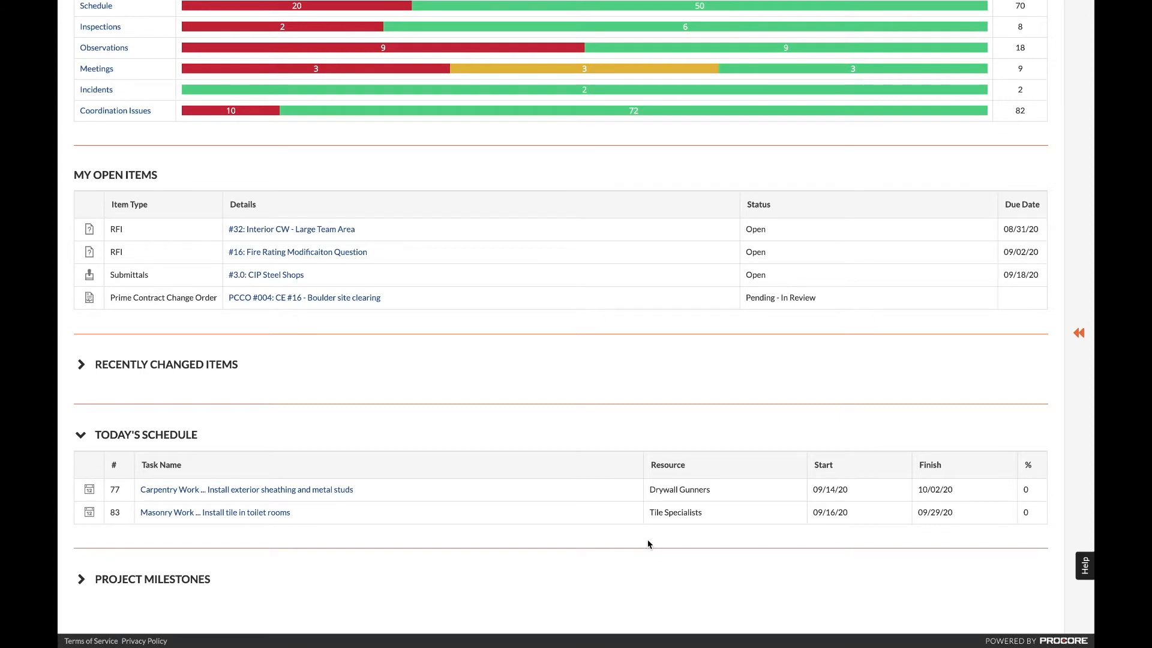
mouse_move(643, 541)
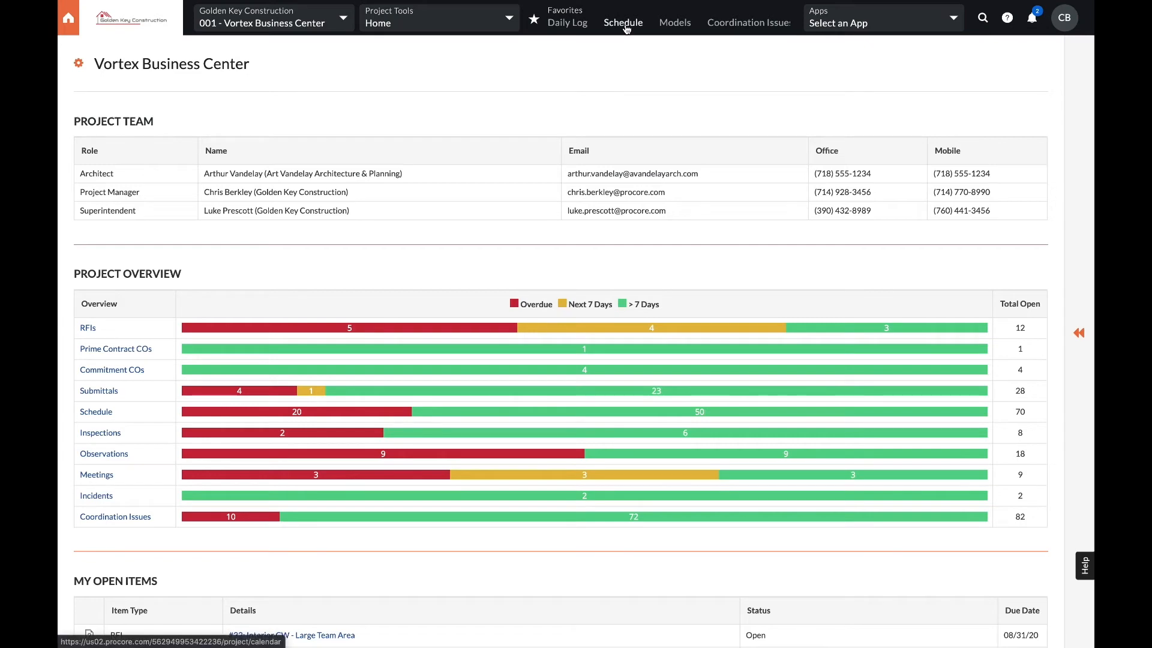
Step: Show the Vortex Business Center project schedule as a Gantt chart of tasks
click(623, 22)
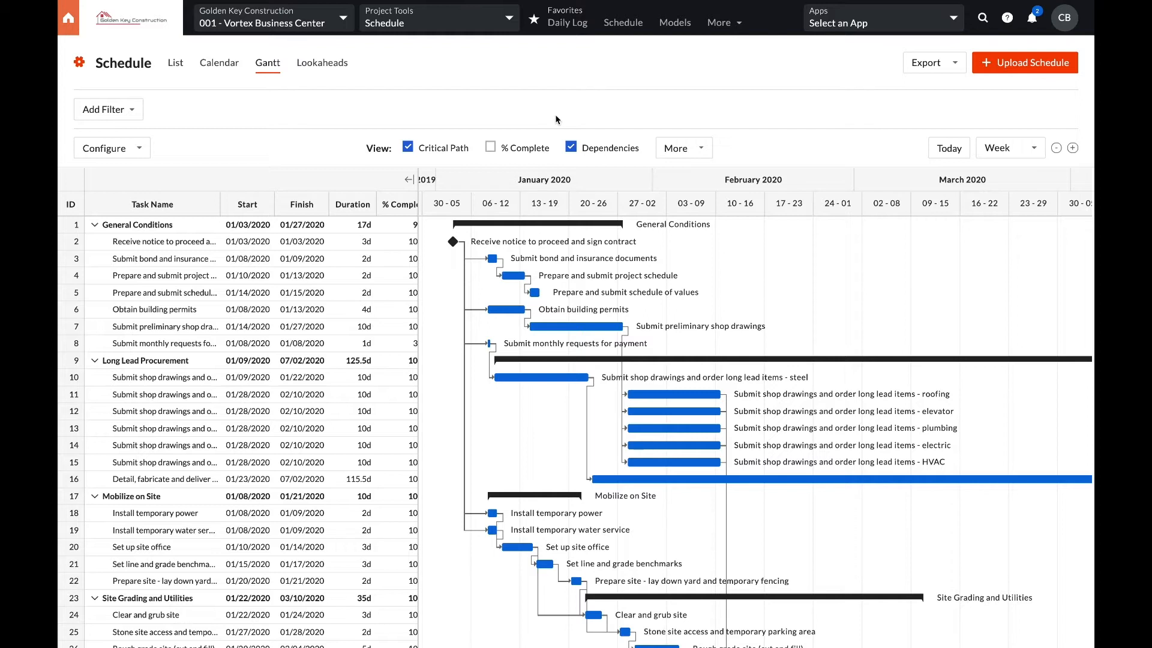
mouse_move(555, 134)
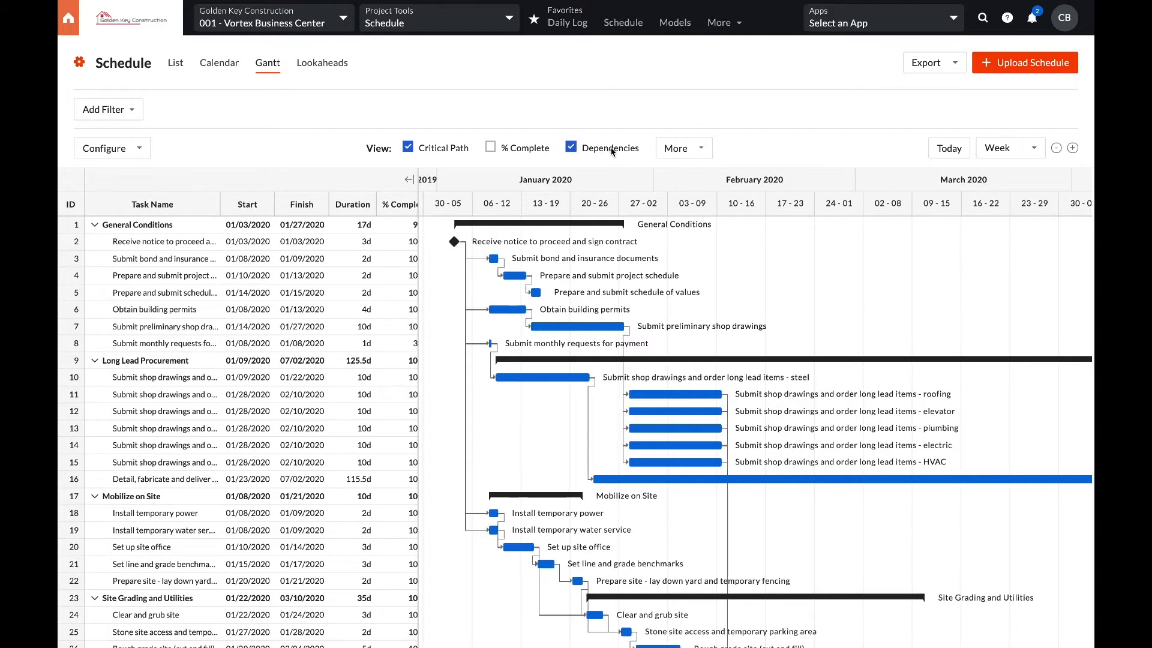
click(679, 147)
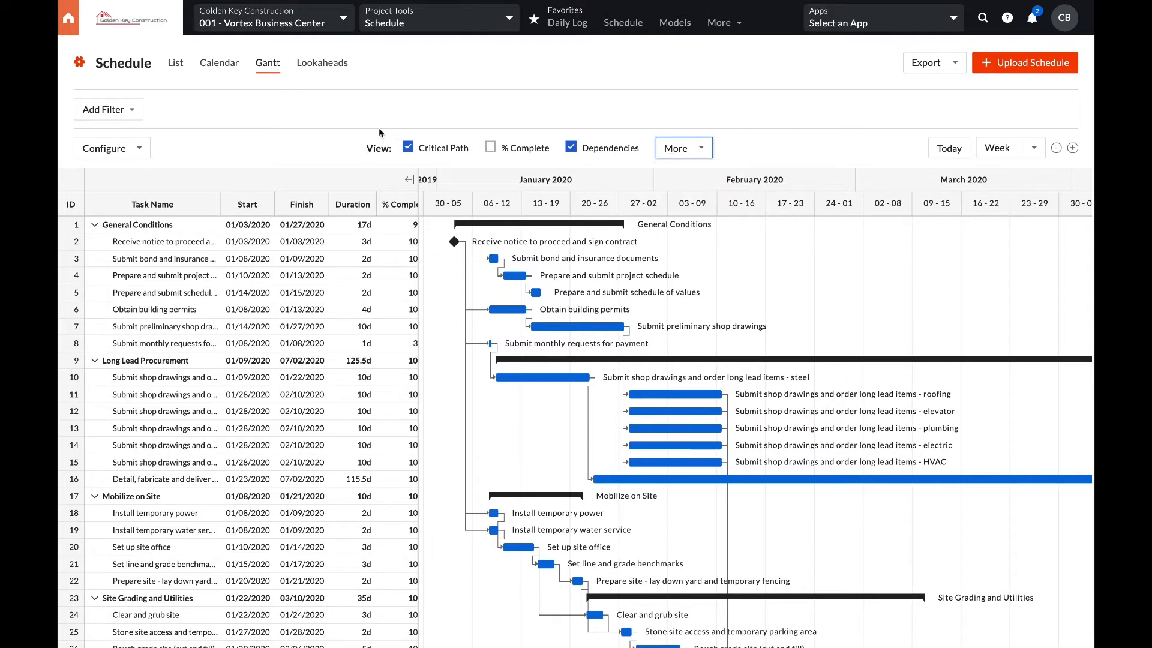
Step: Filter the Gantt schedule by resource to show only Pop's Electrical tasks
click(107, 110)
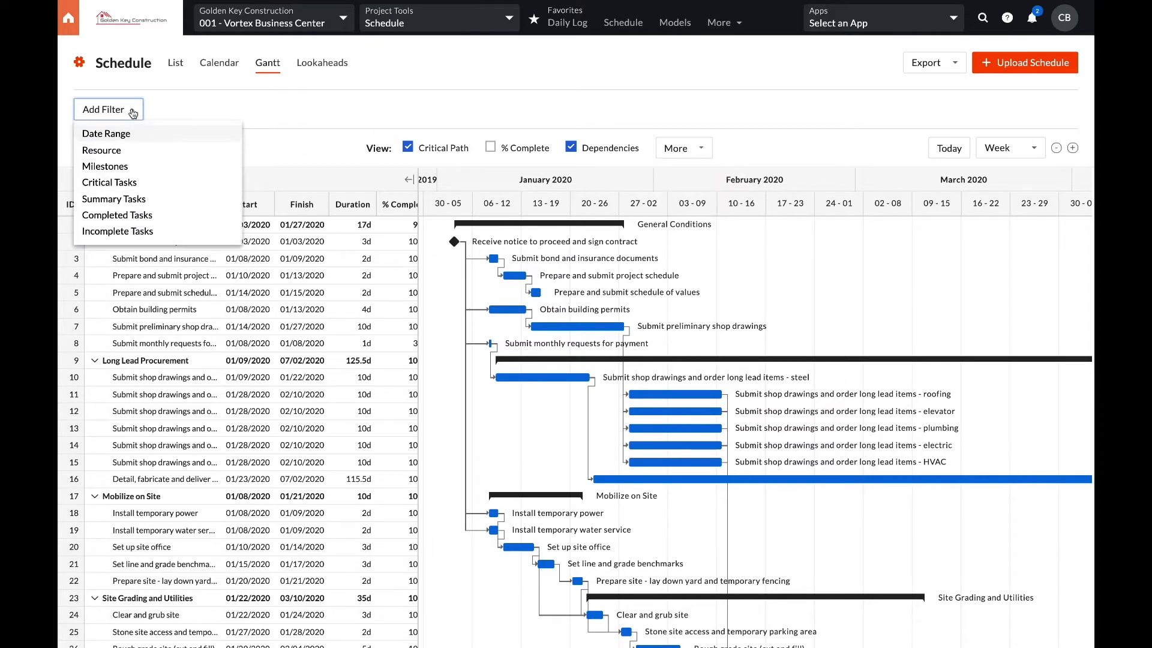
click(101, 150)
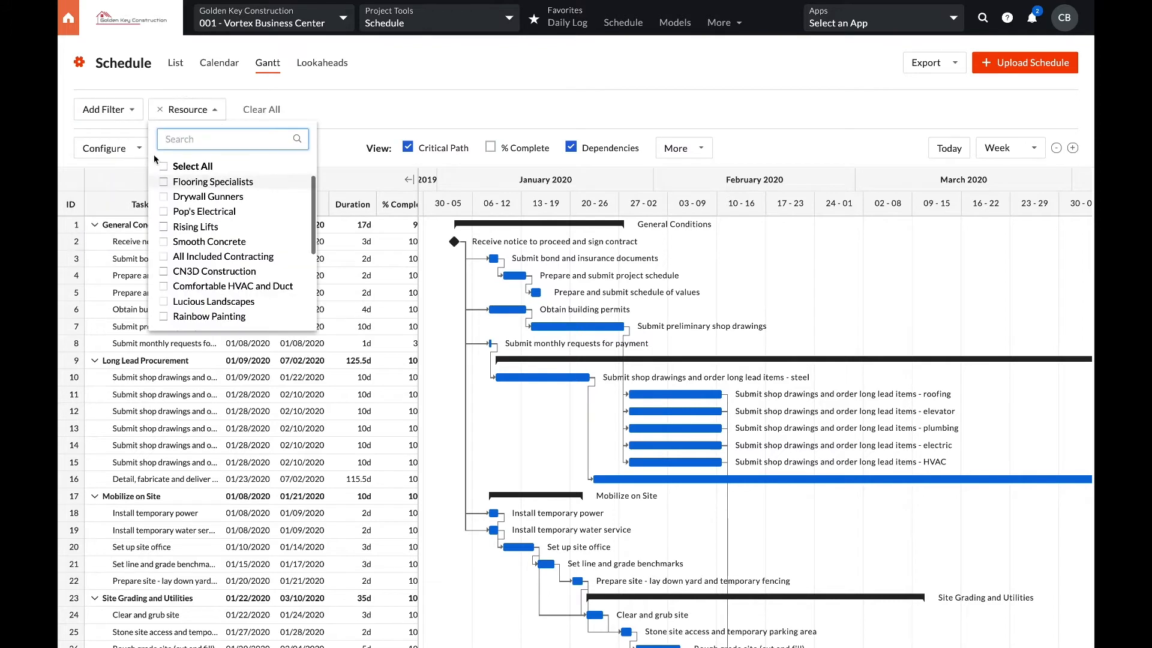
click(163, 166)
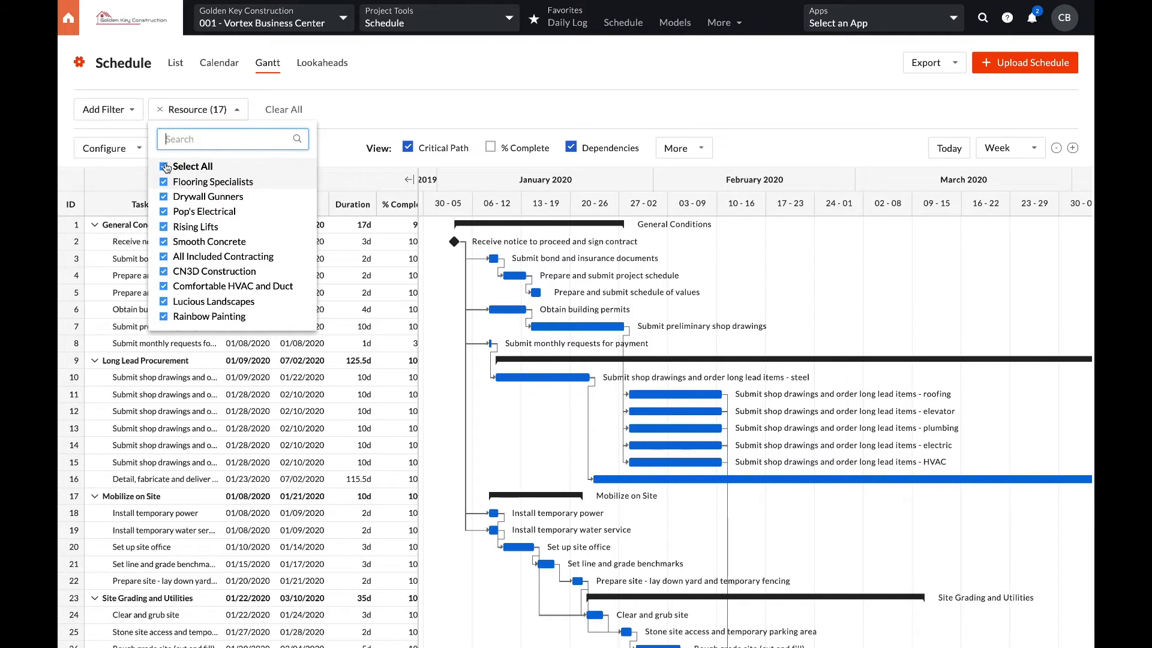
click(163, 166)
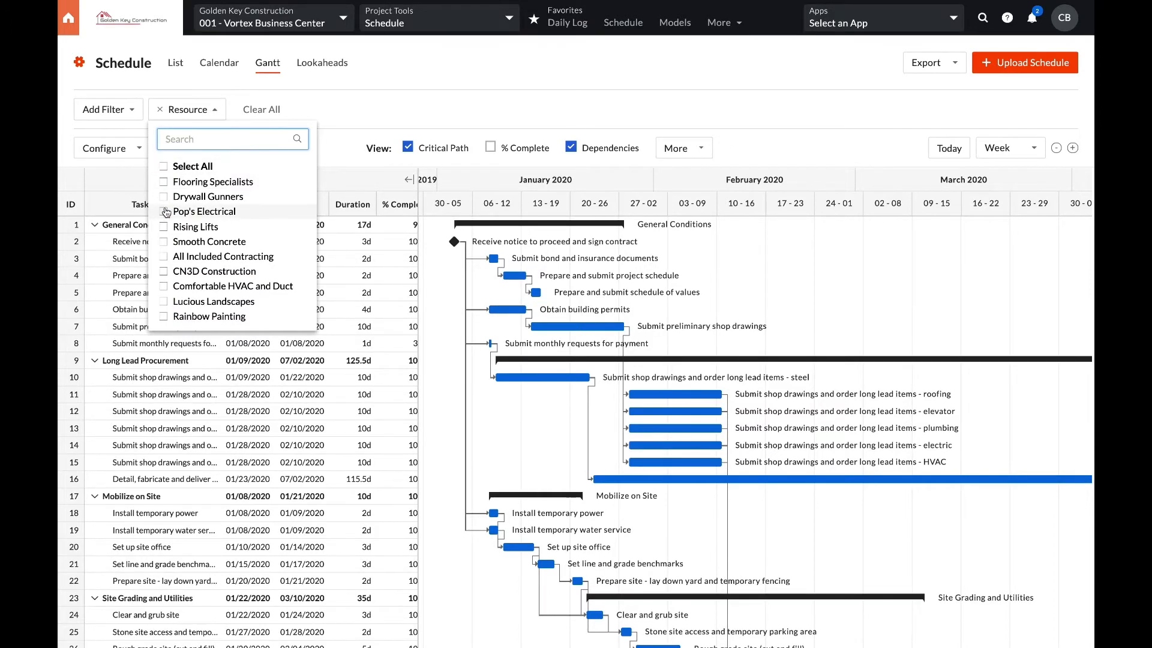
click(164, 212)
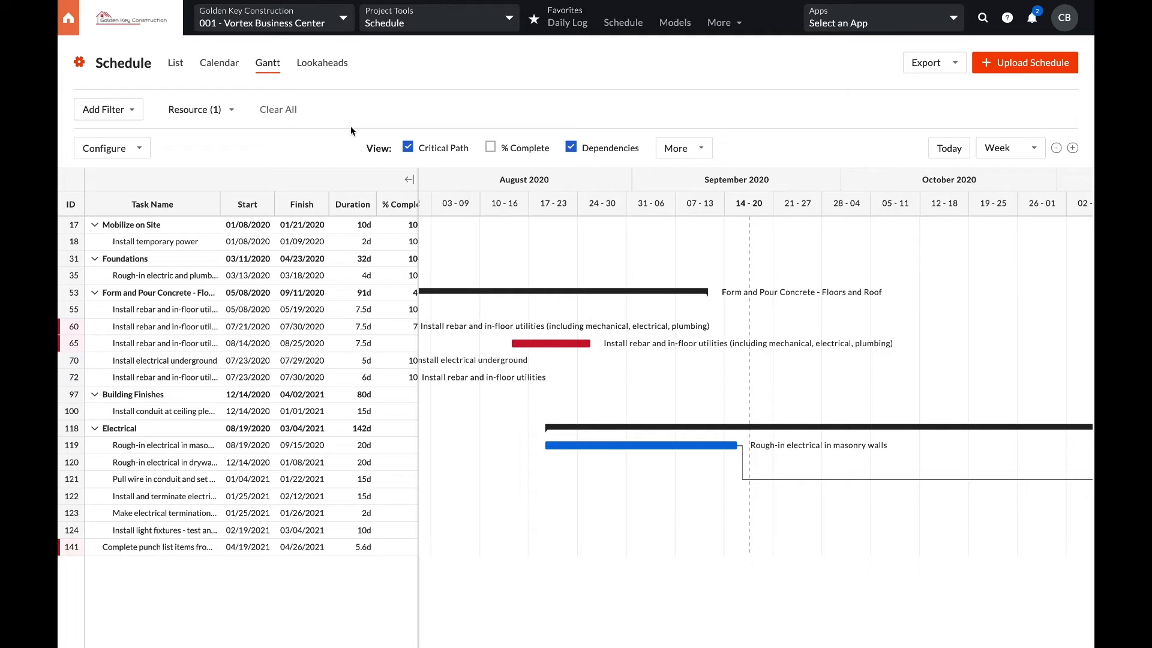
mouse_move(322, 62)
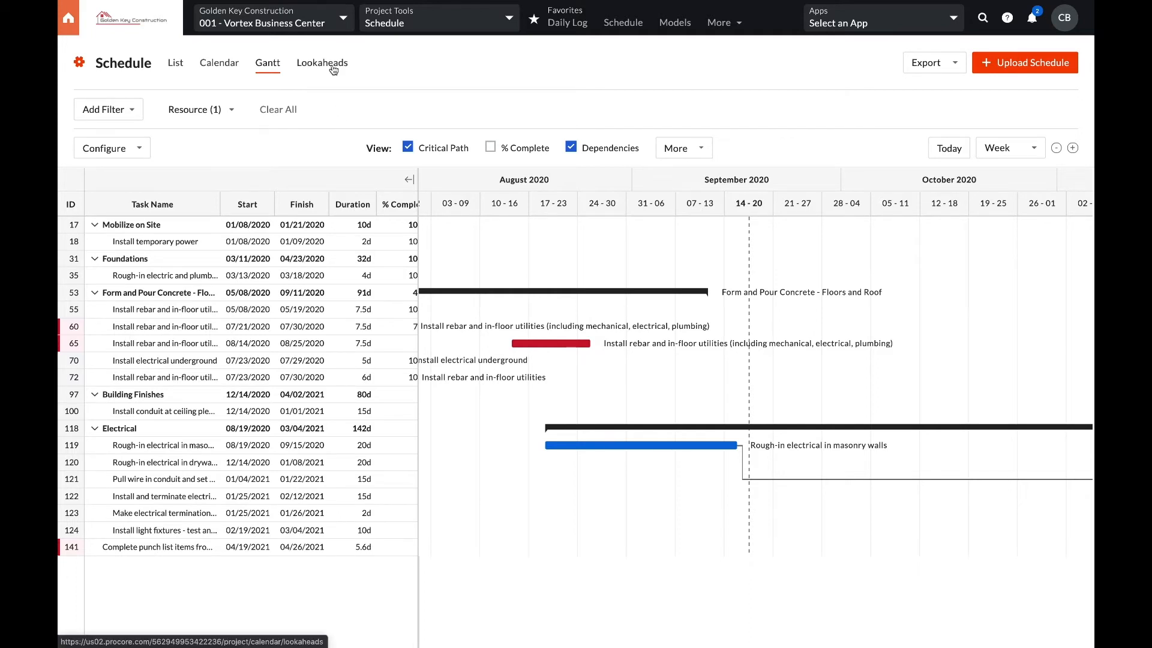
Step: Create a three-week lookahead schedule starting January 4, 2021
click(322, 63)
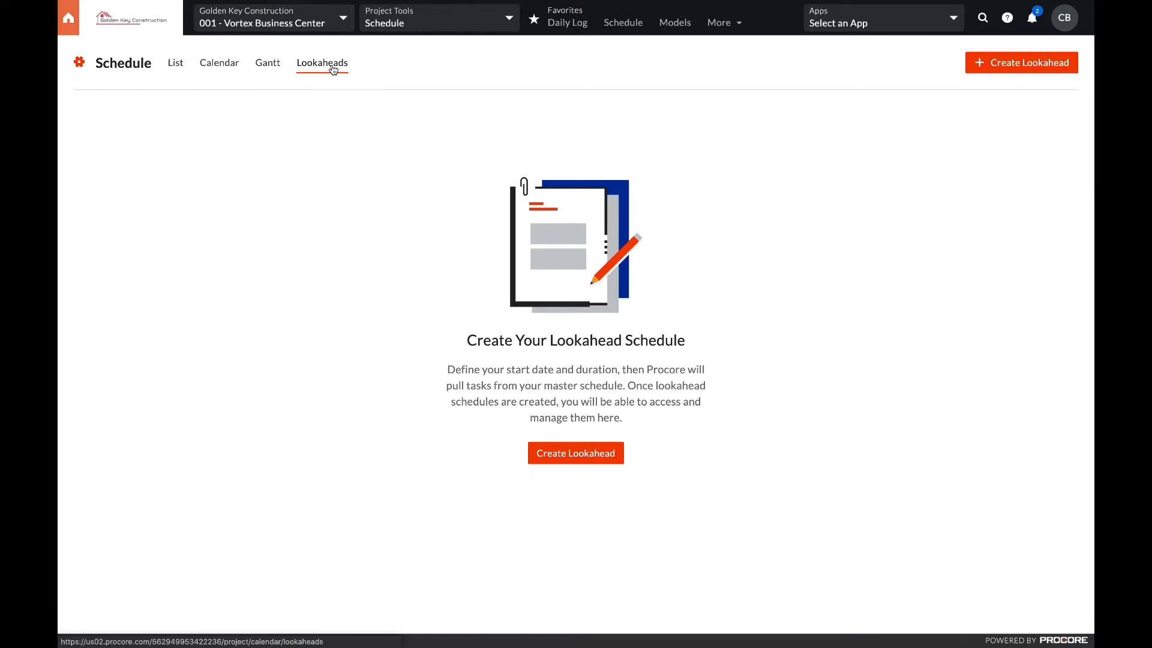
mouse_move(378, 71)
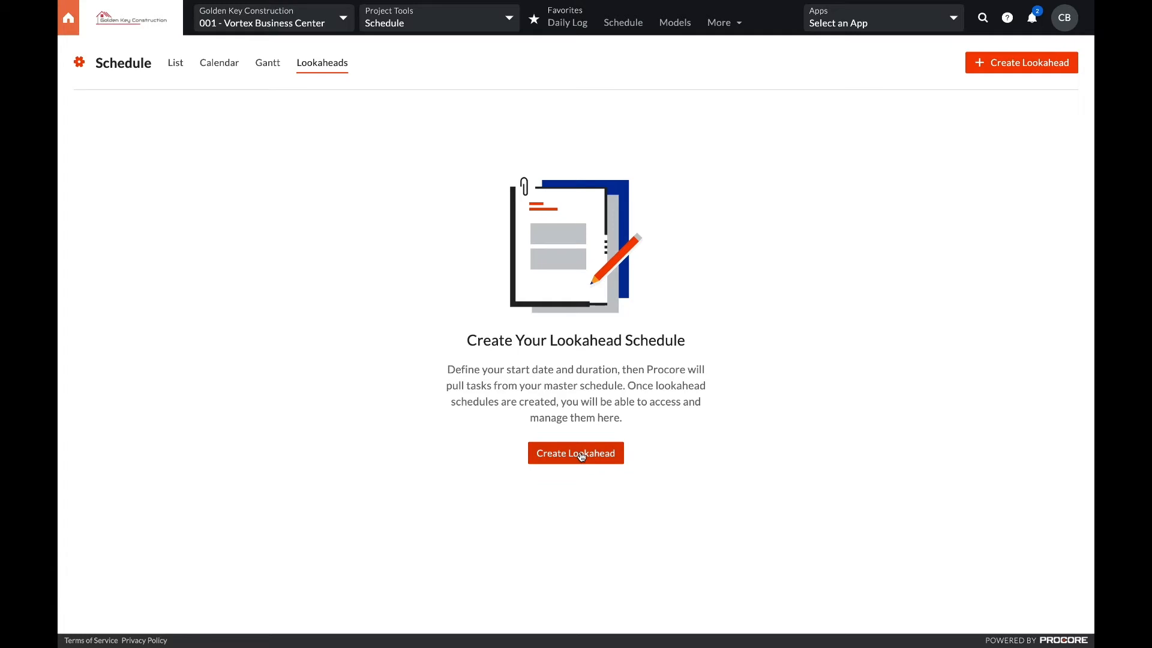
click(575, 452)
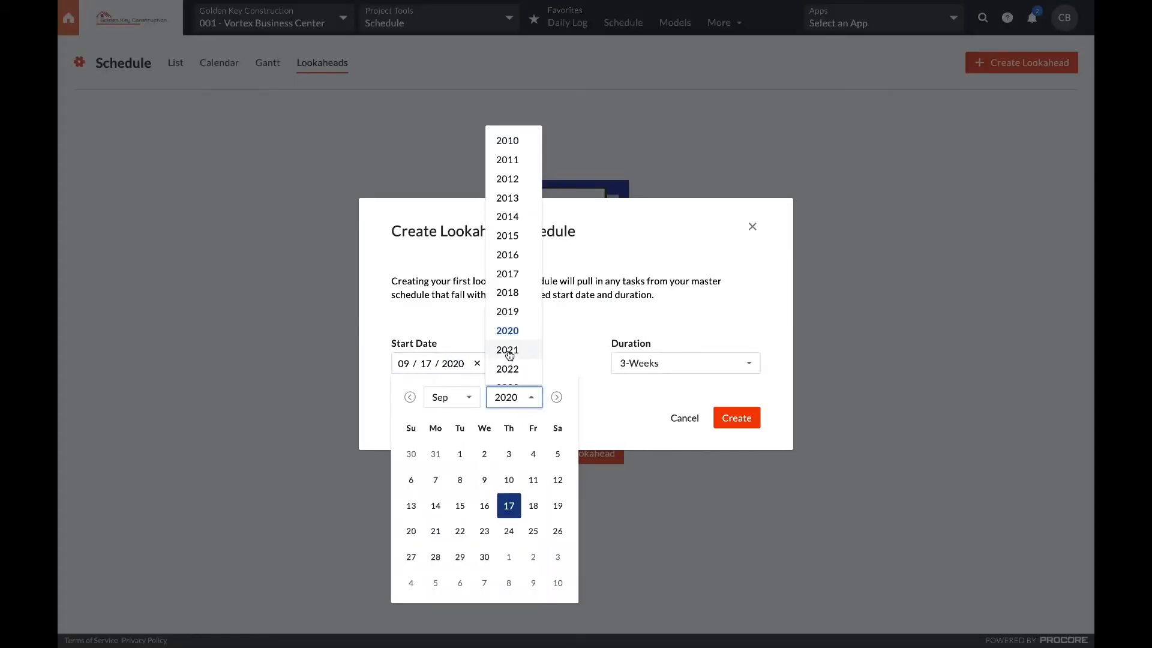
click(506, 349)
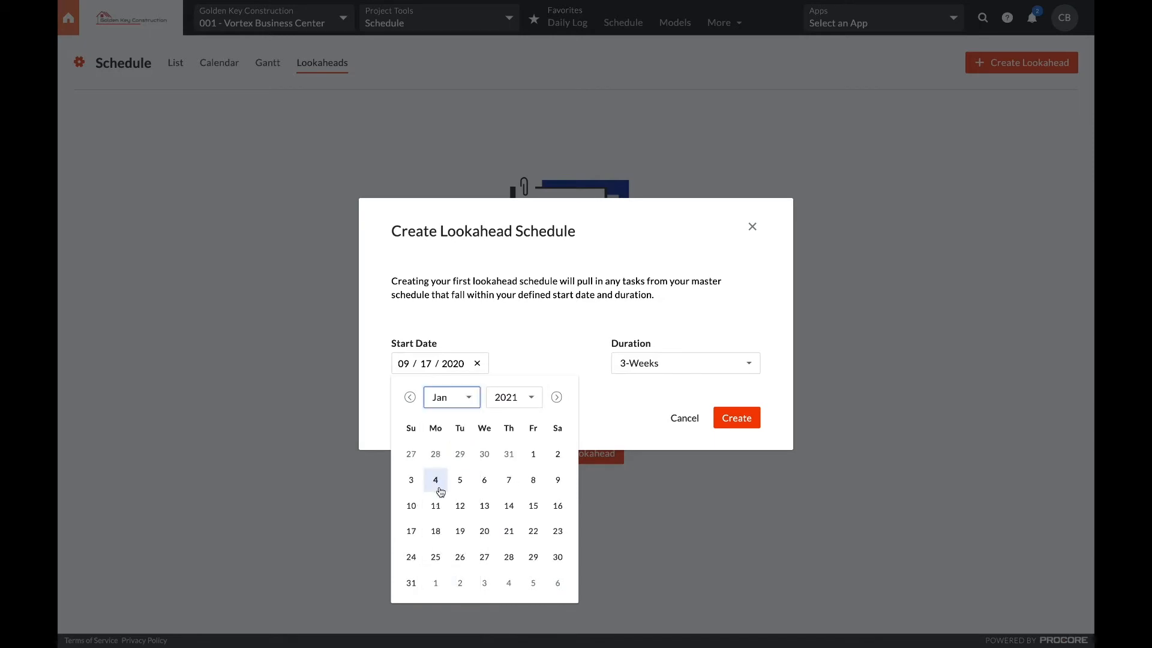
click(736, 418)
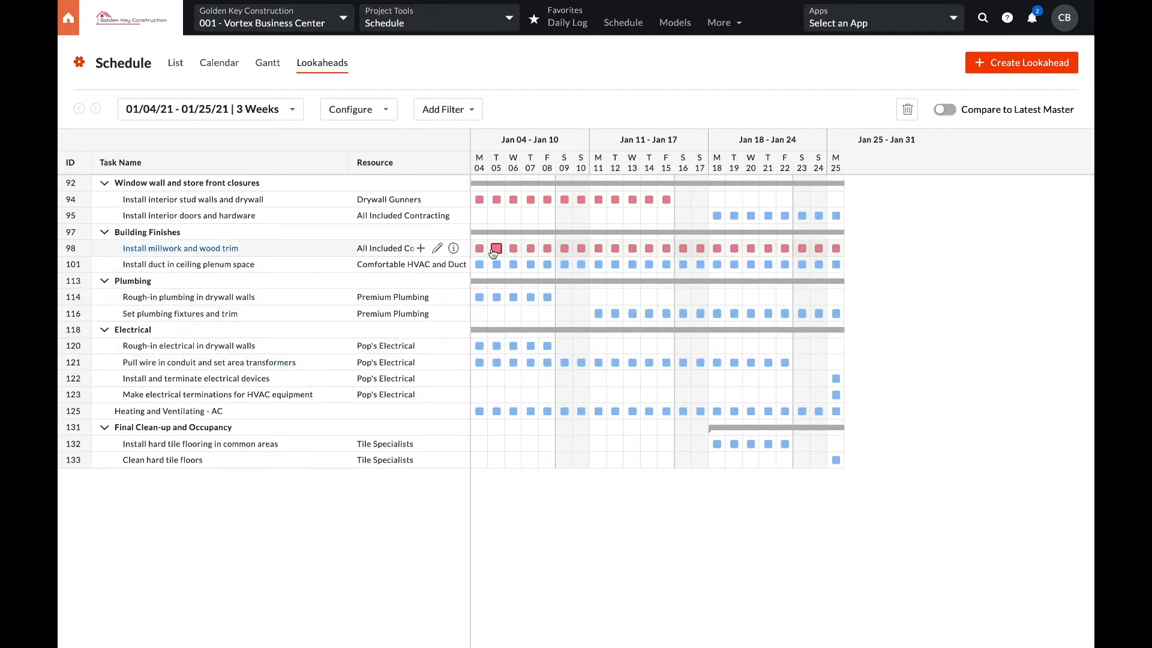
mouse_move(525, 118)
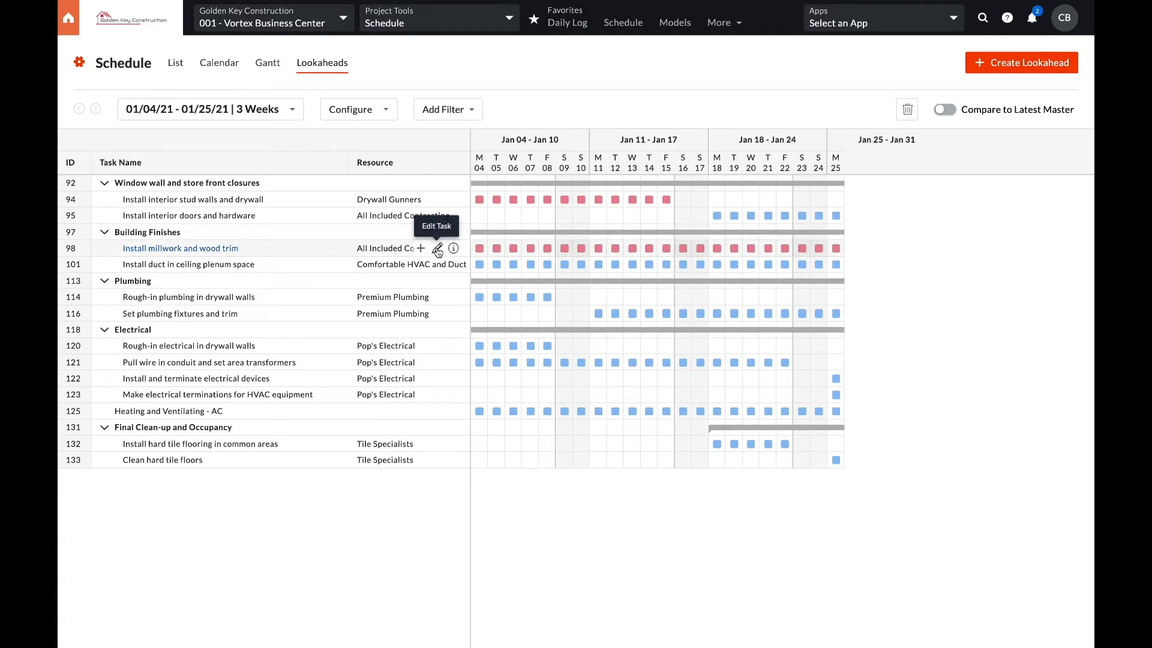
Step: Move the Install millwork and wood trim task to a later start date in January 2021
click(438, 247)
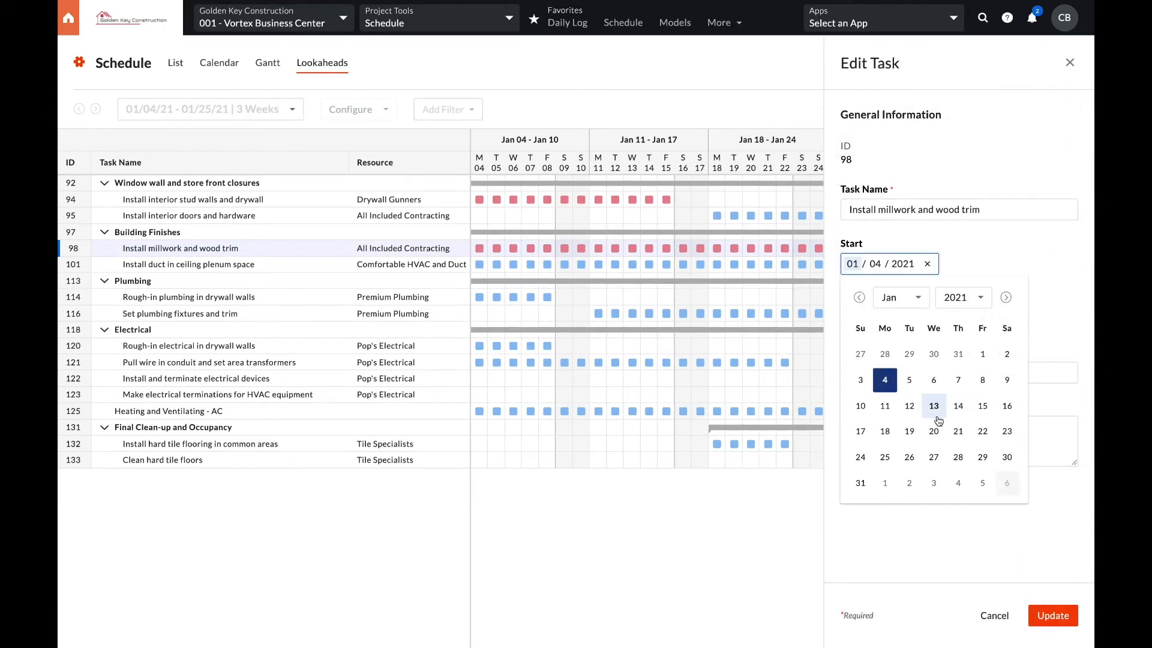
click(993, 614)
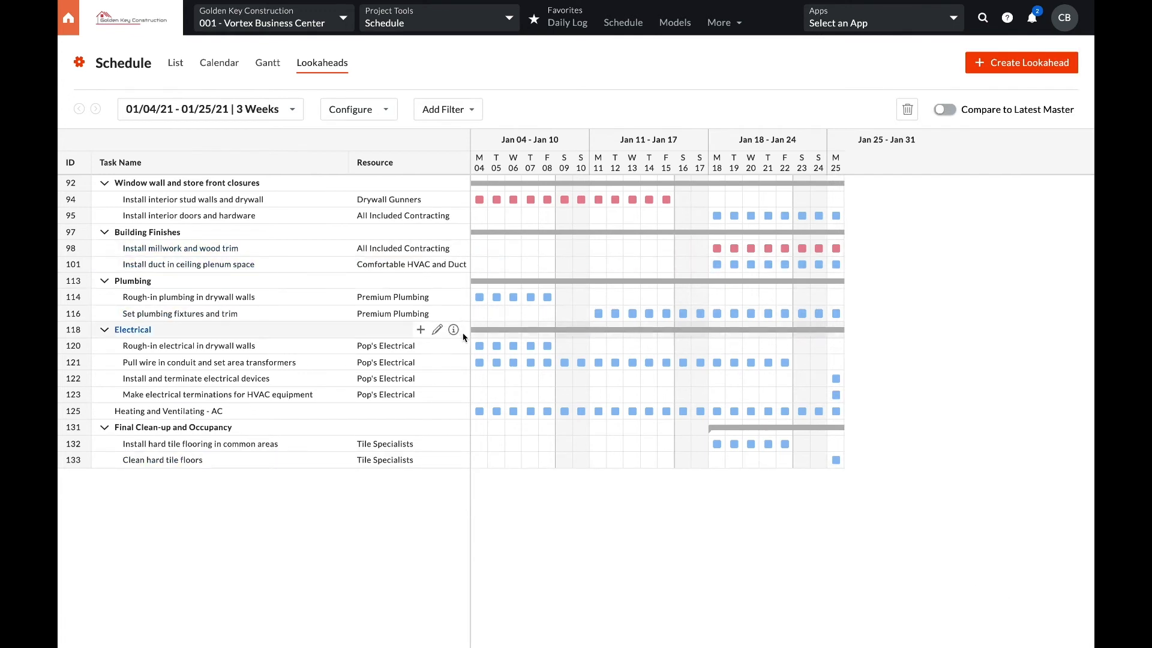
mouse_move(437, 362)
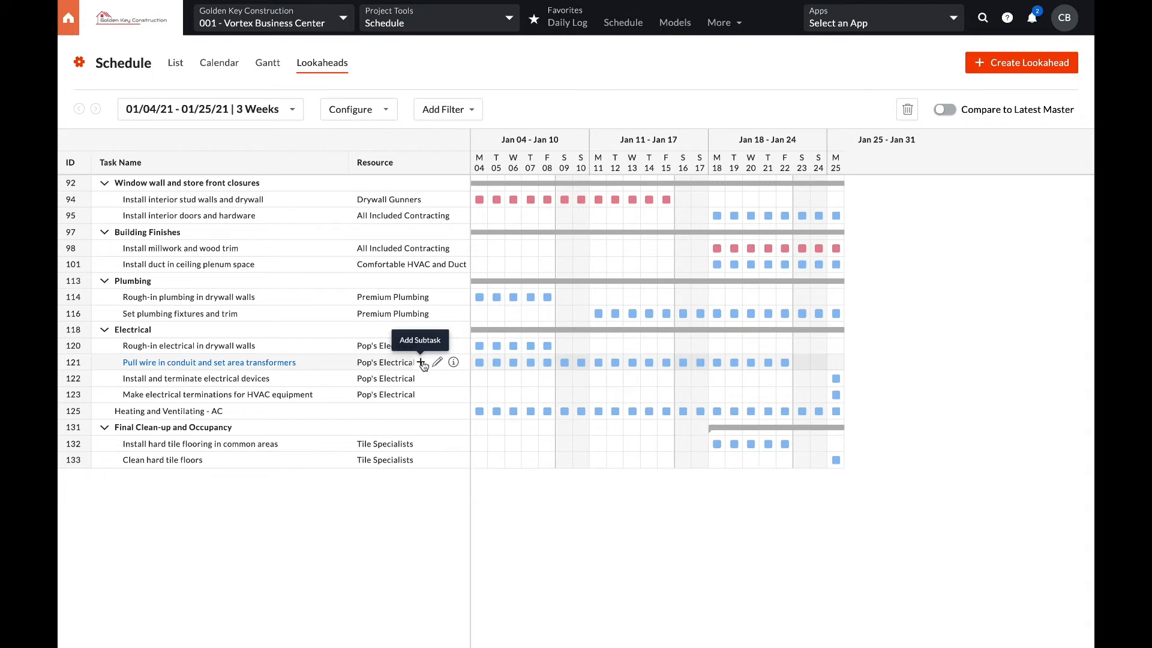
Step: Add subtask 121.1 '1st floor transformer' for Jan 4–7, 2021, noting 'above drop ceiling, push back HVAC to Jan 17'
click(424, 365)
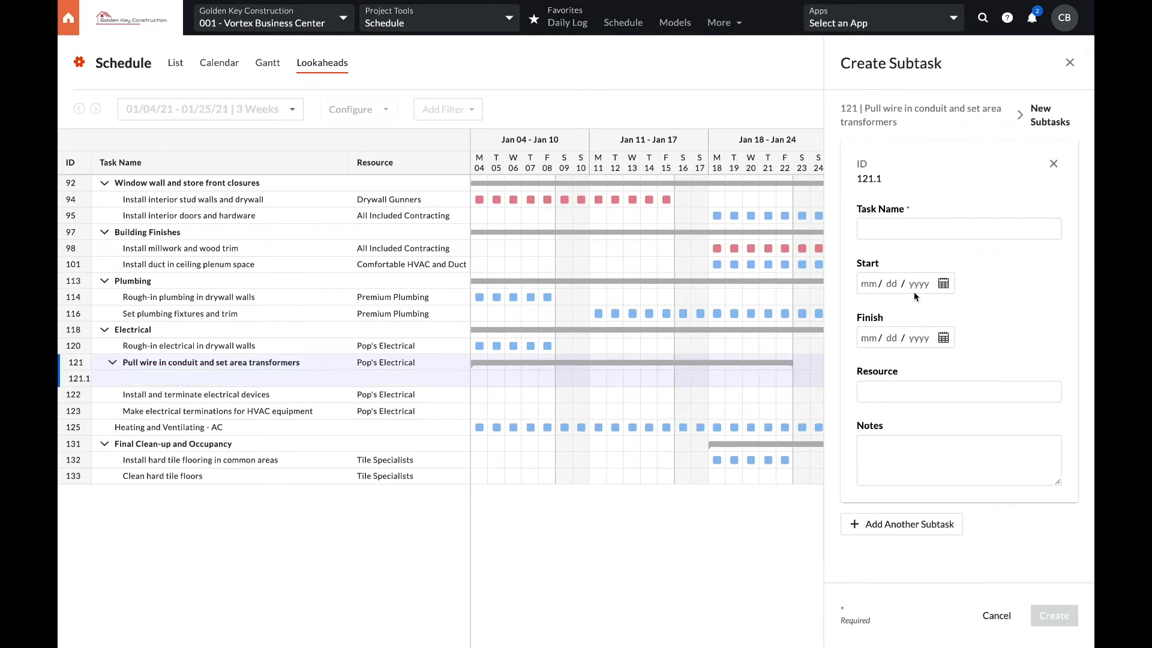
text(1st floor tra)
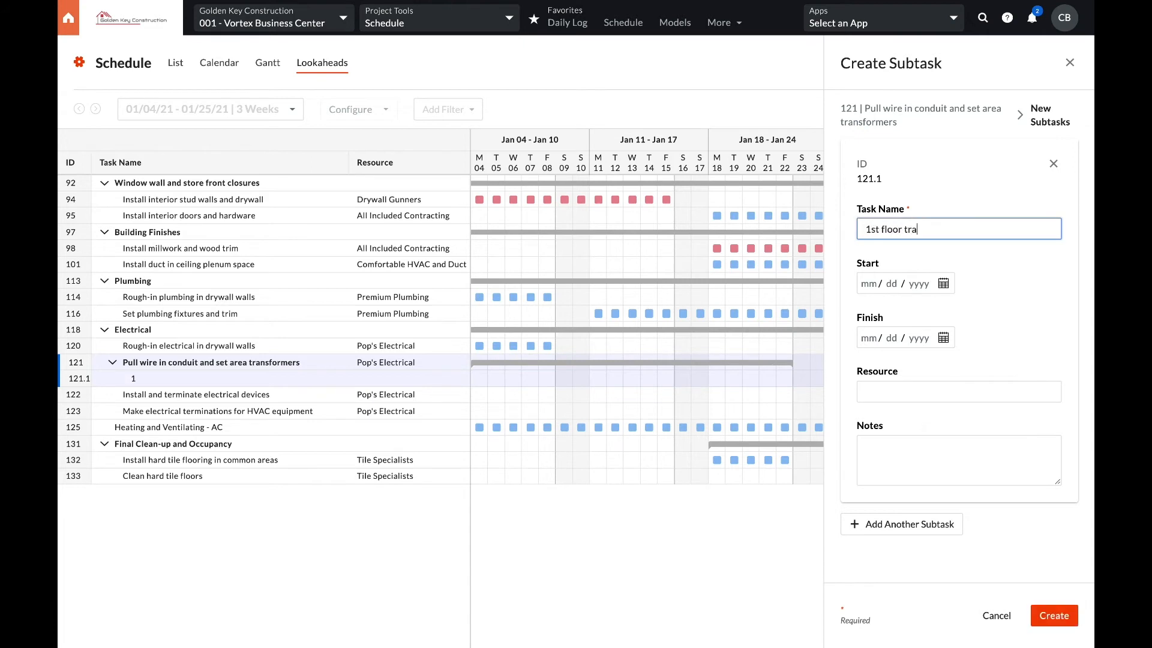
click(905, 284)
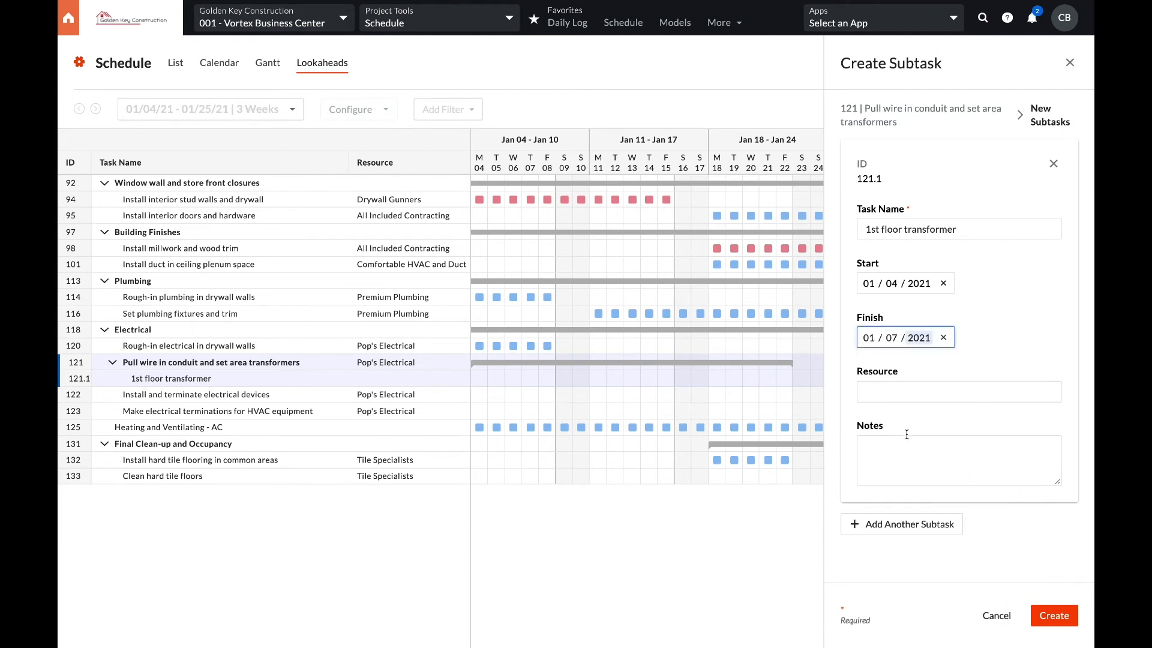
text(above drop ceiling, push back HVAC to Jan 17)
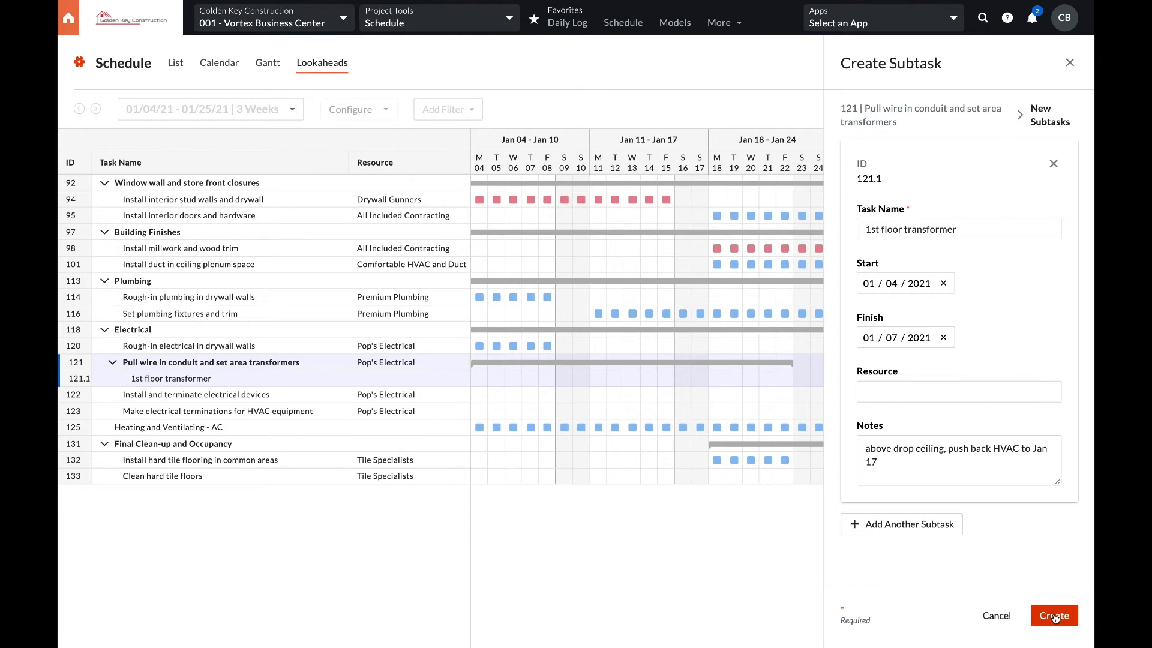
click(1053, 614)
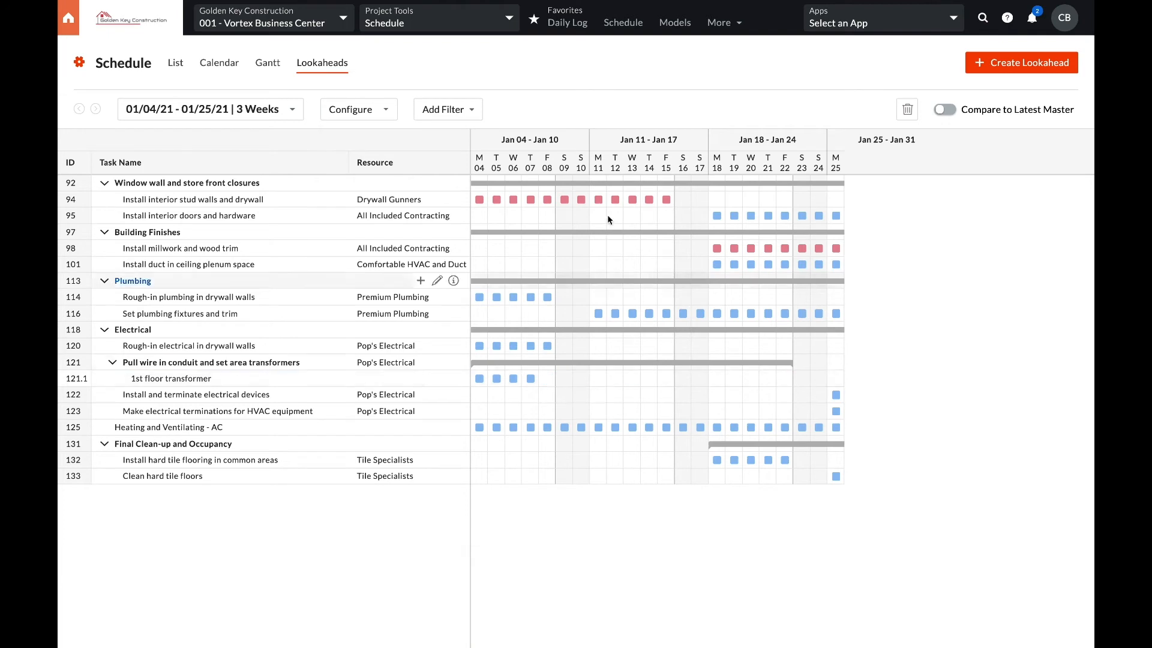
mouse_move(562, 104)
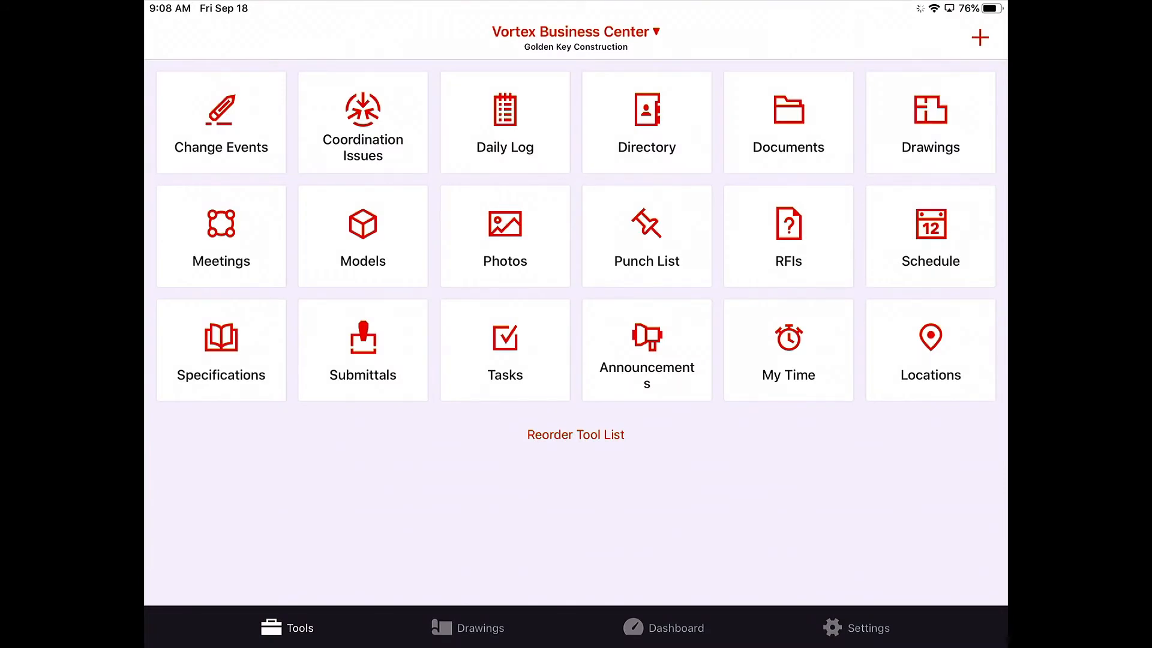
Step: Go to the Daily Log for September 17, 2020 from the Tools screen
click(505, 123)
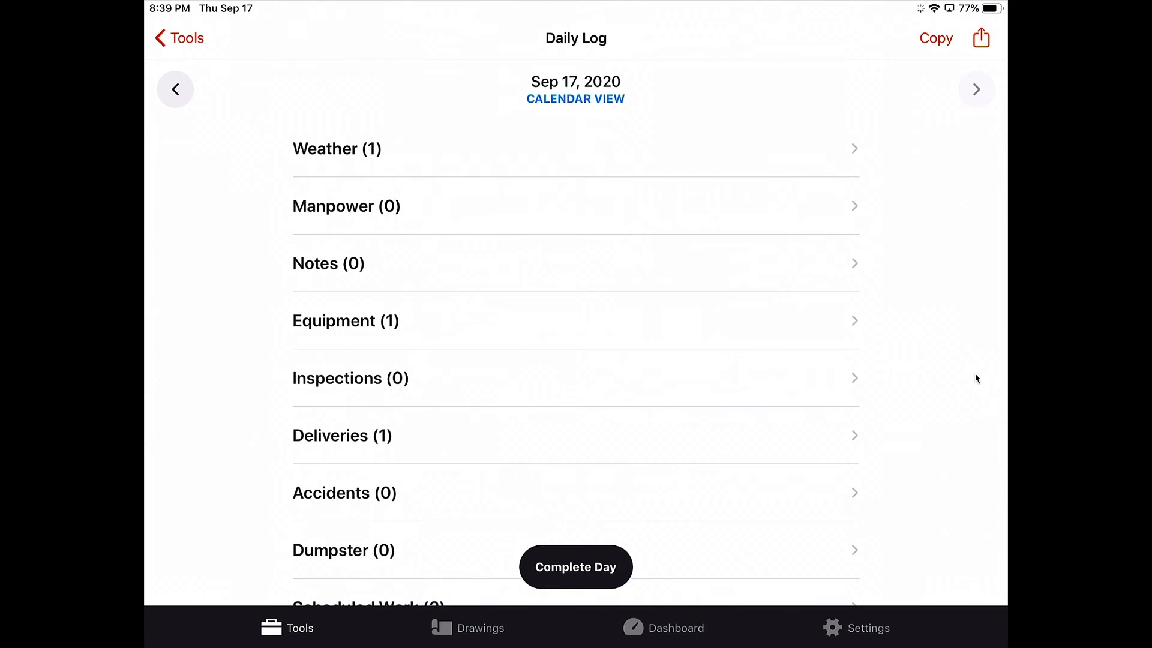
click(337, 149)
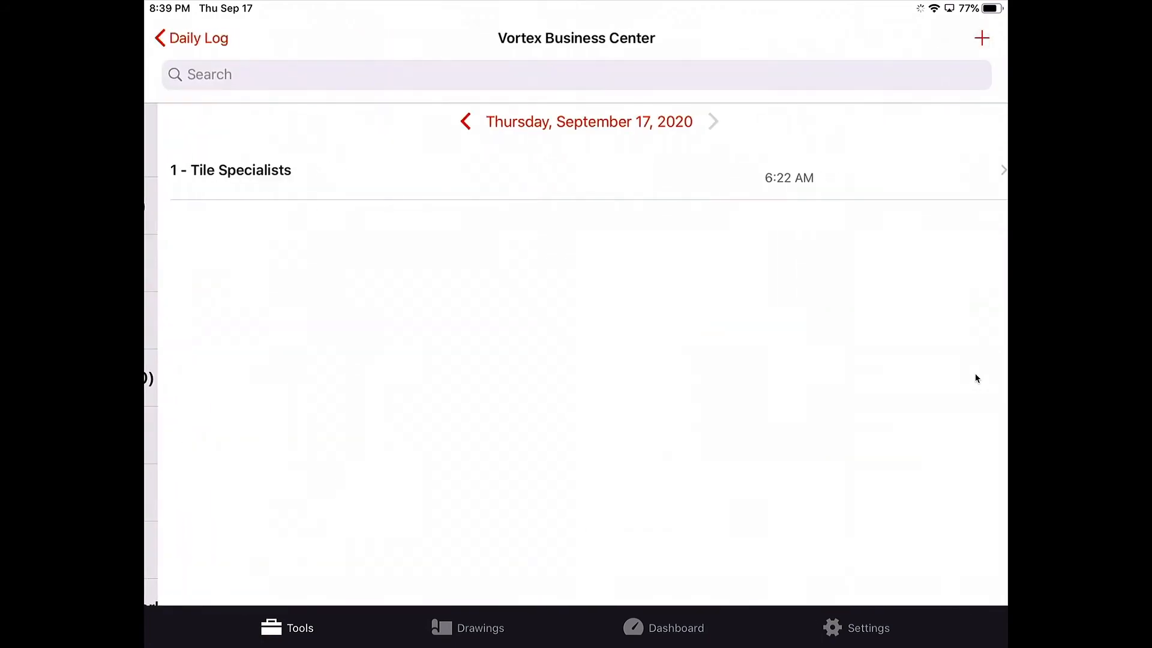
click(515, 169)
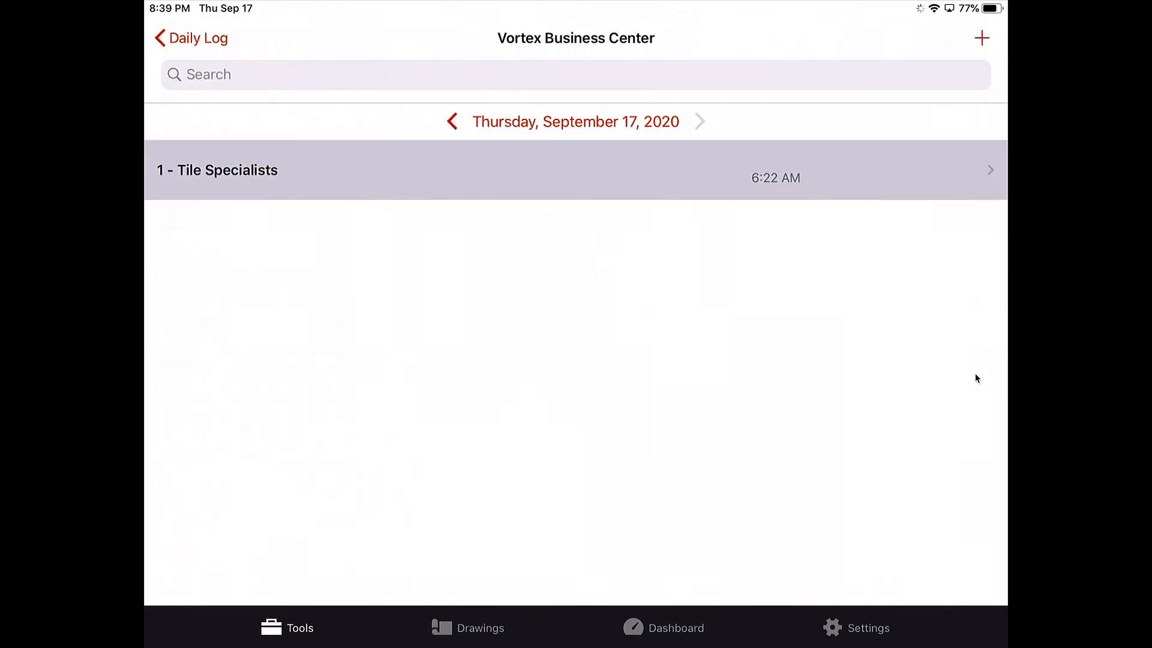
click(217, 169)
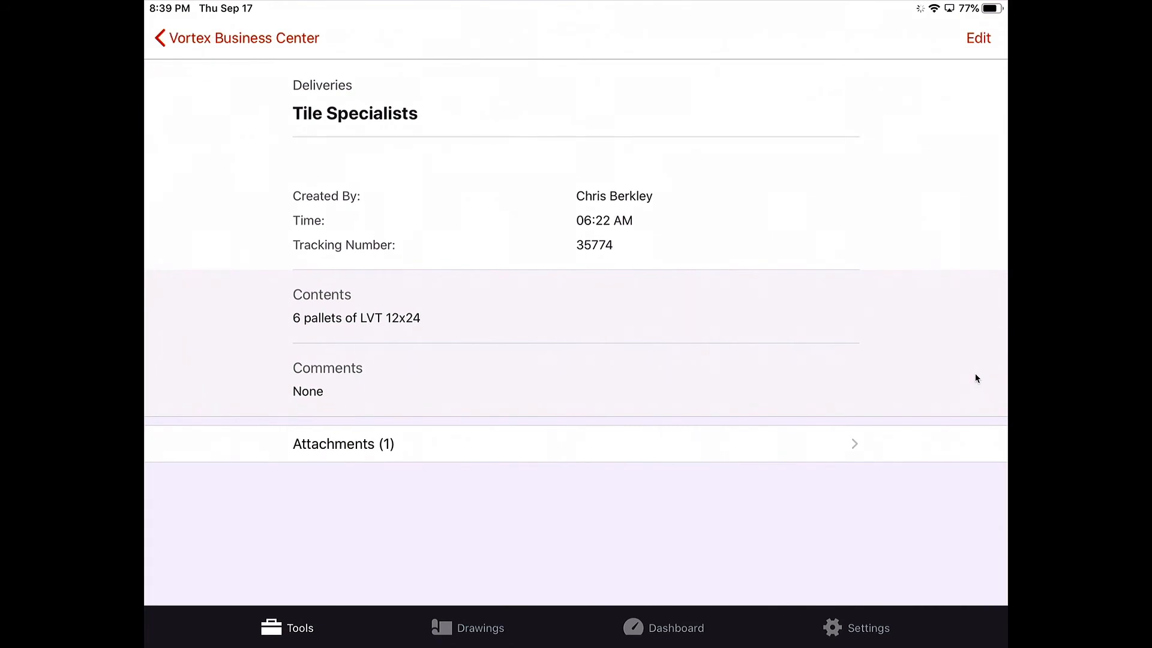
click(343, 444)
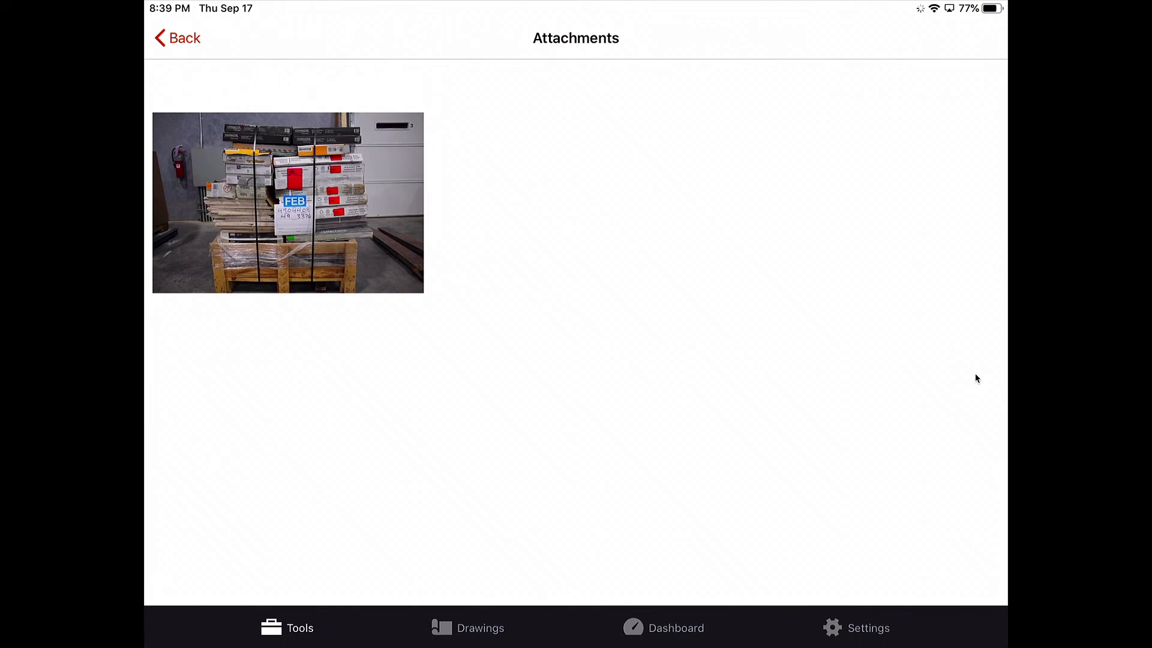
click(176, 37)
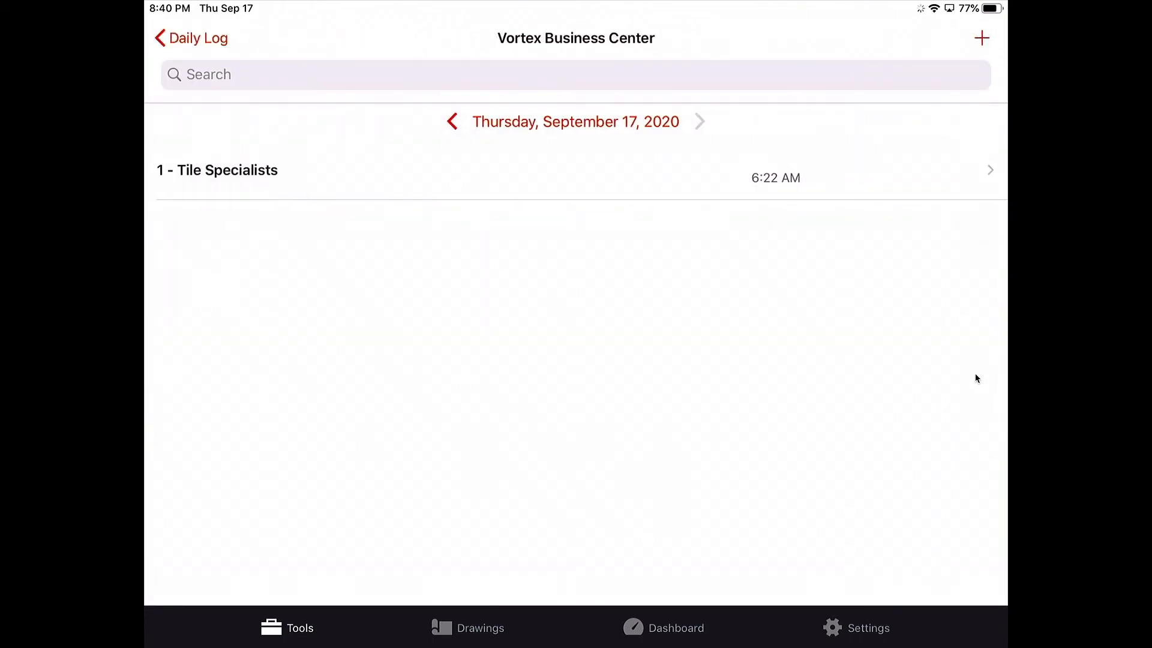
click(218, 170)
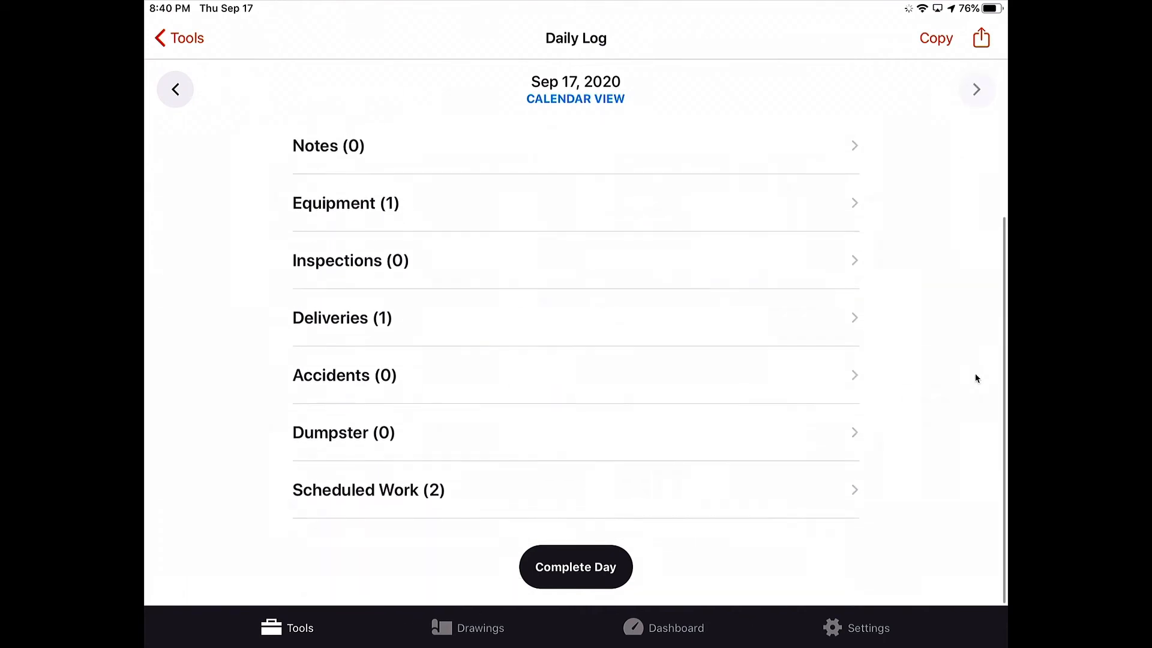
Step: Mark Drywall Gunners as showed with 2 workers, 16 hours and a framing comment, and save
click(368, 489)
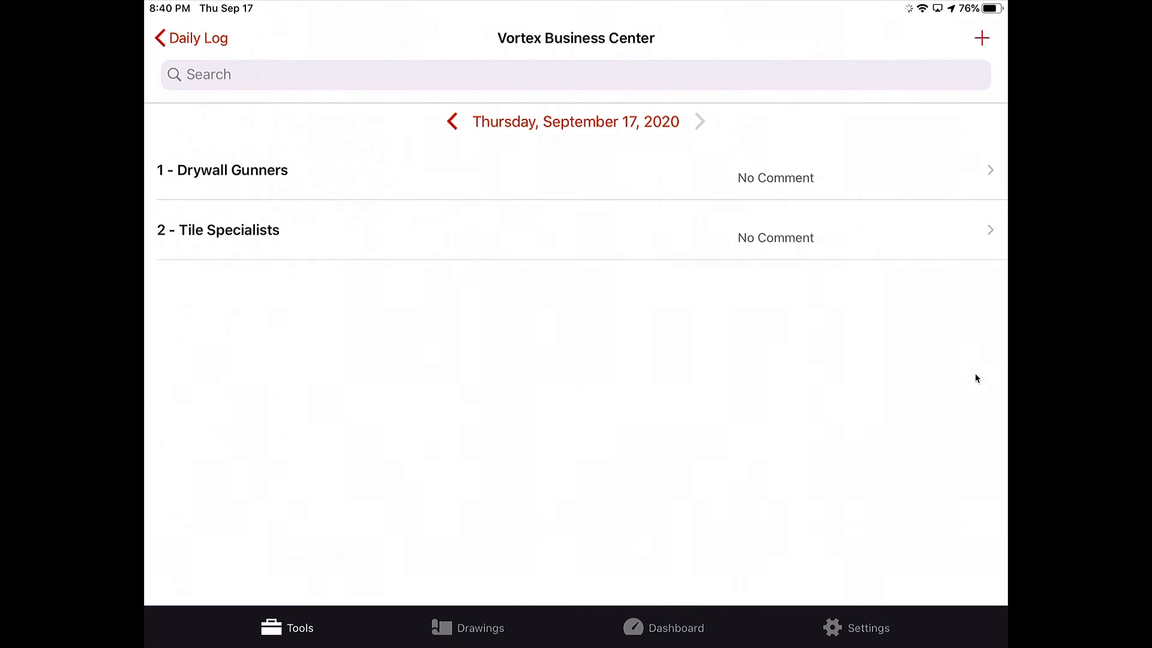
click(223, 169)
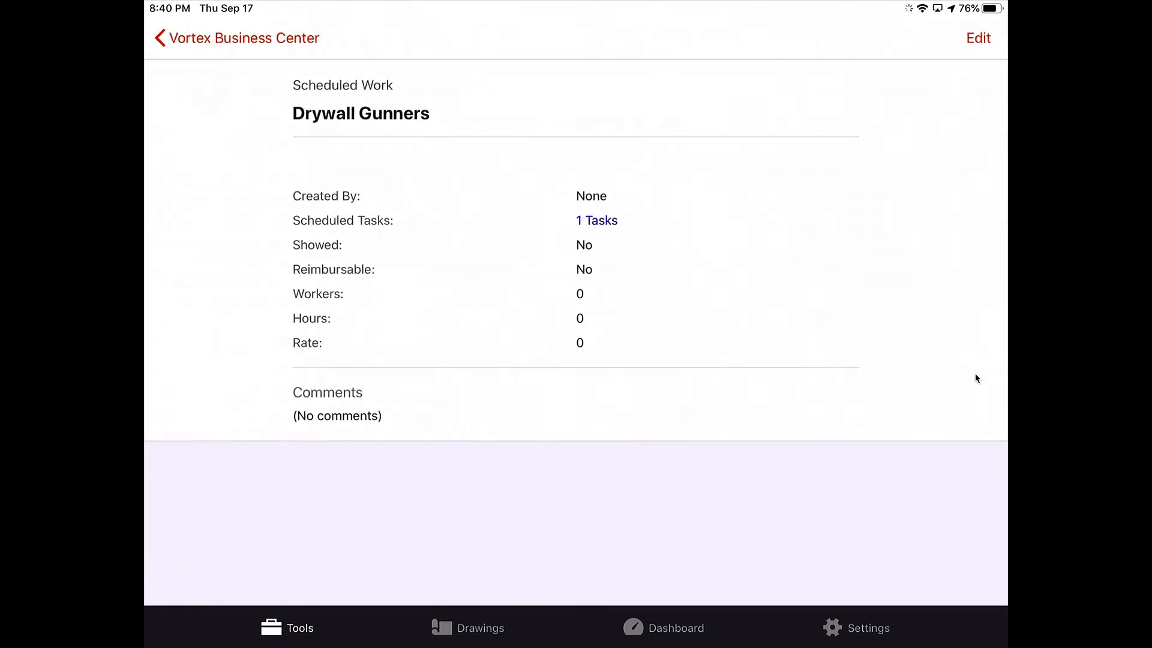
click(977, 37)
text(Finished 3)
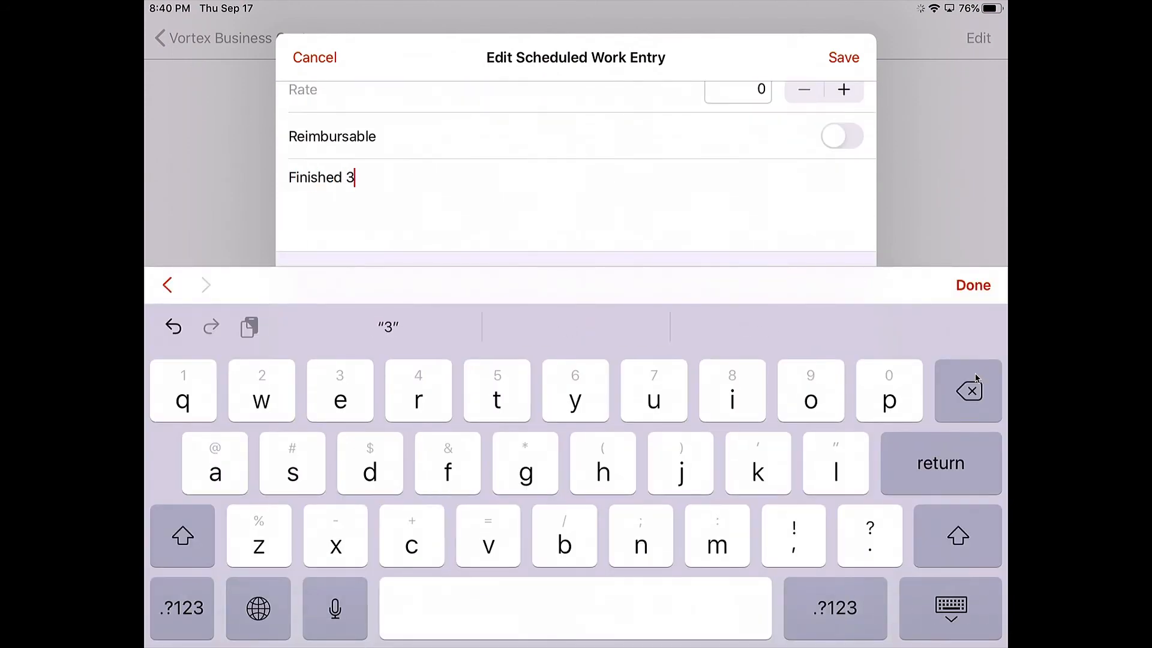
click(843, 58)
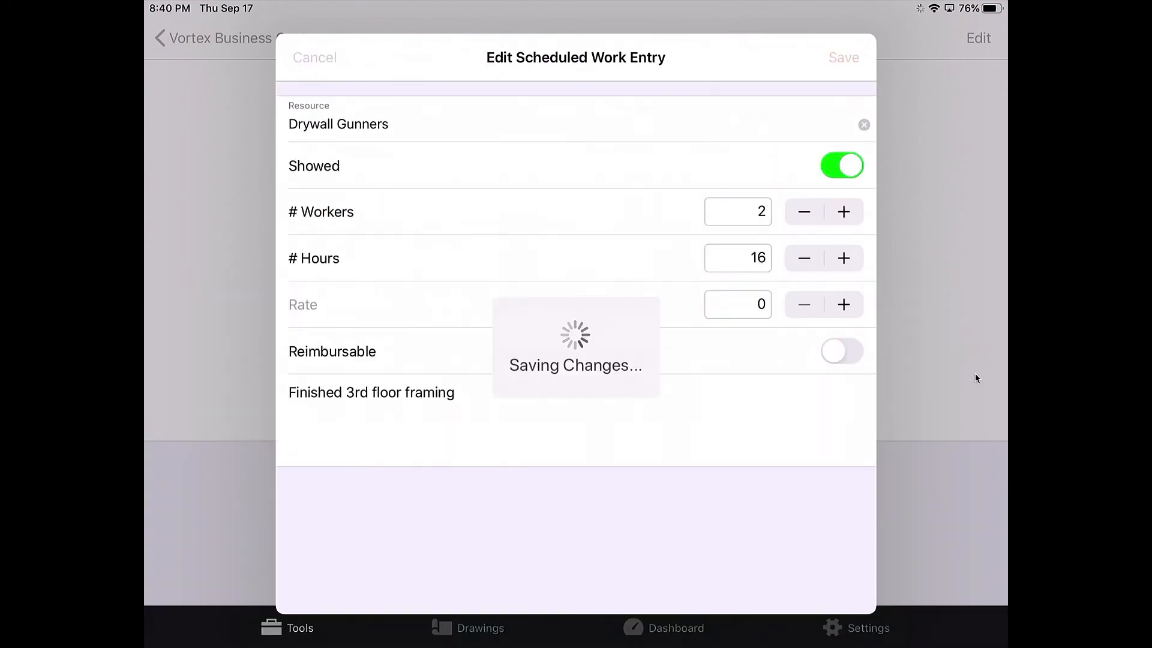
Step: Edit the Tile Specialists scheduled work entry, entering 2 and a 'Finishe' comment
click(844, 58)
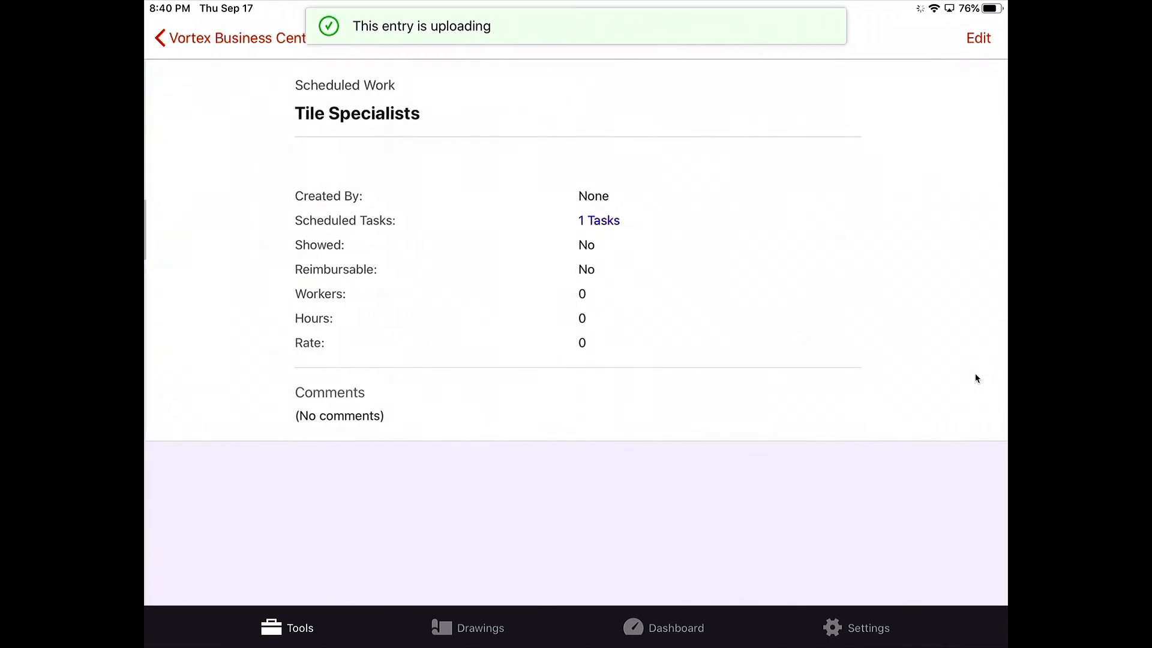
click(978, 37)
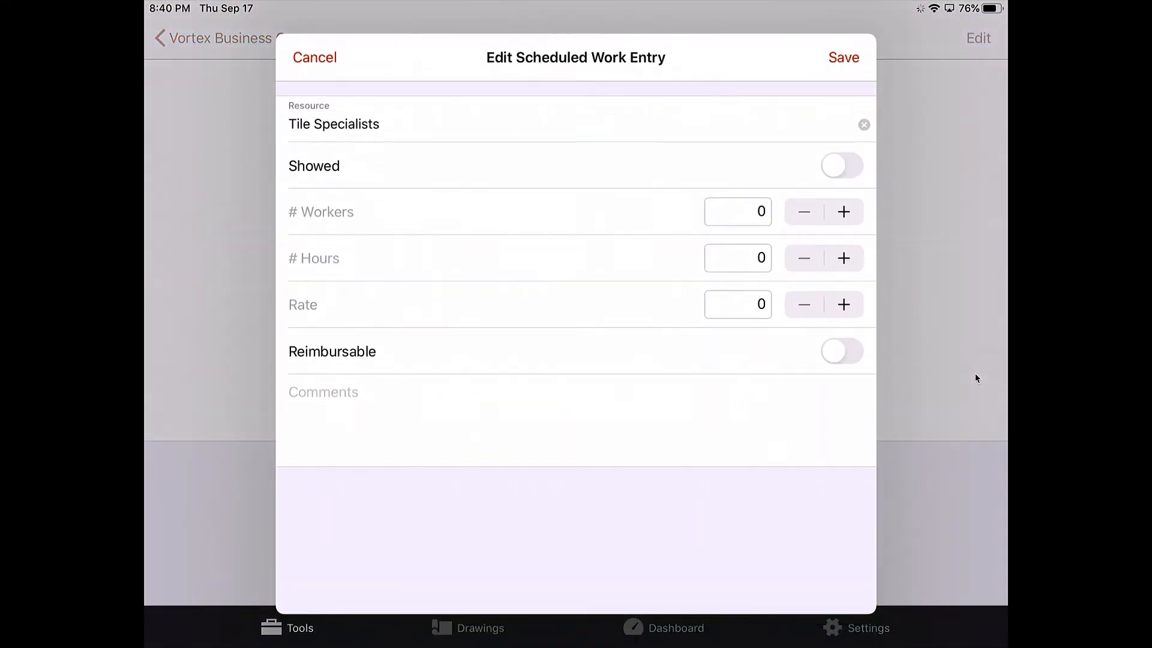
text(2)
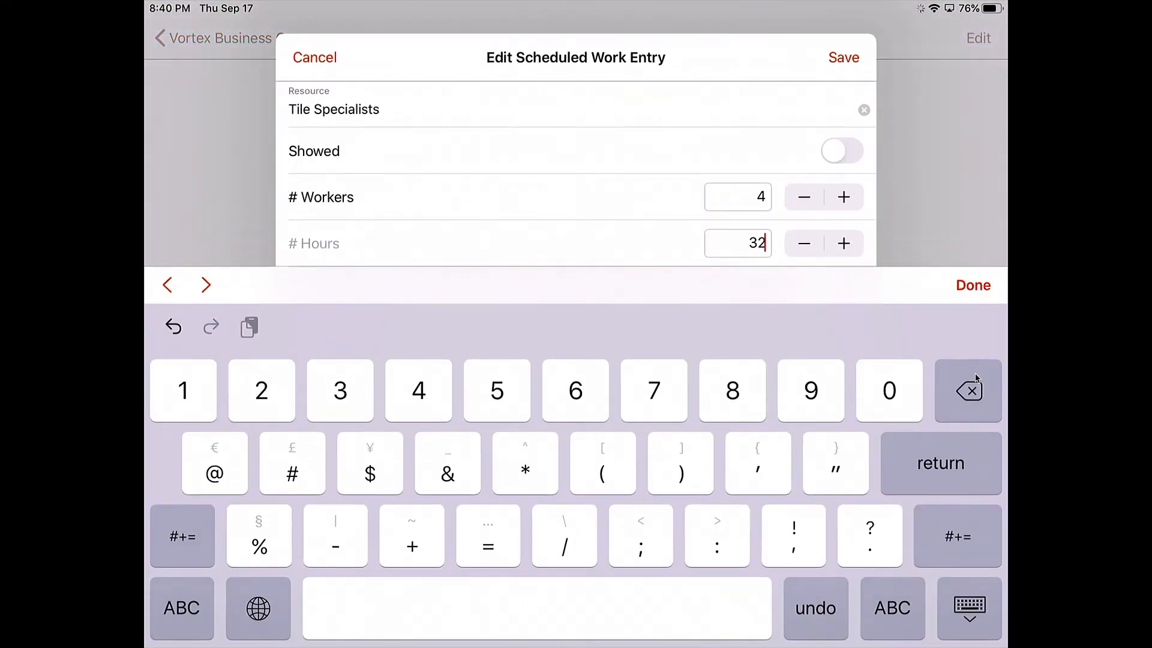
text(Finishe)
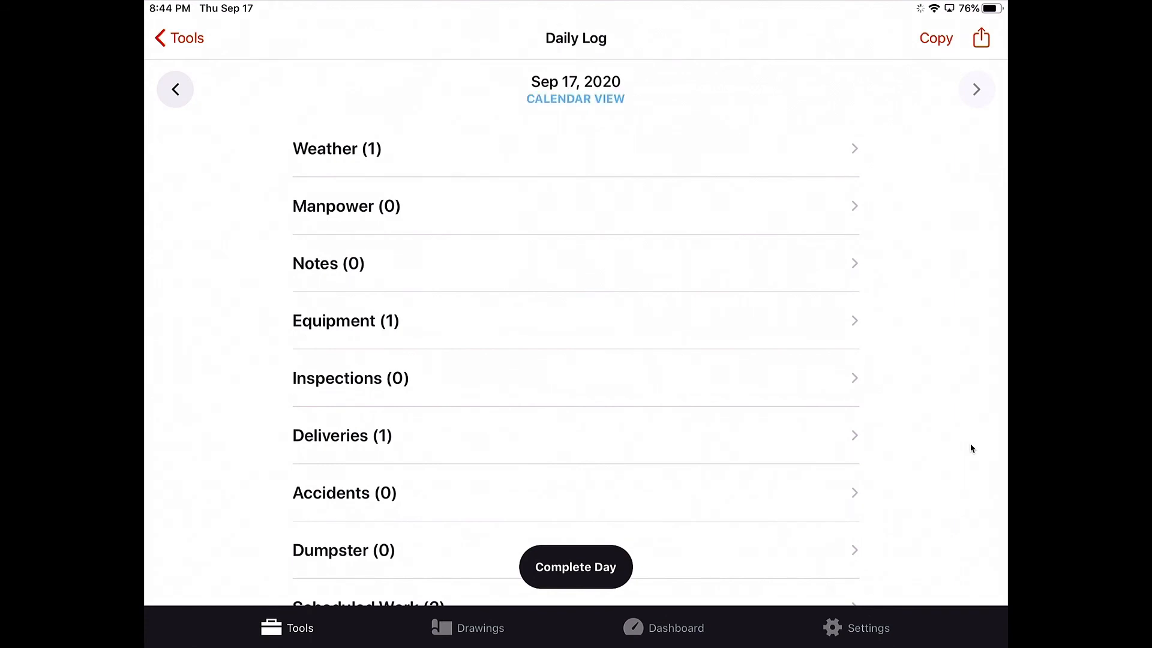
Step: Bring up the Copy Daily Log form copying from 9/17/20 to 9/17/20
click(575, 99)
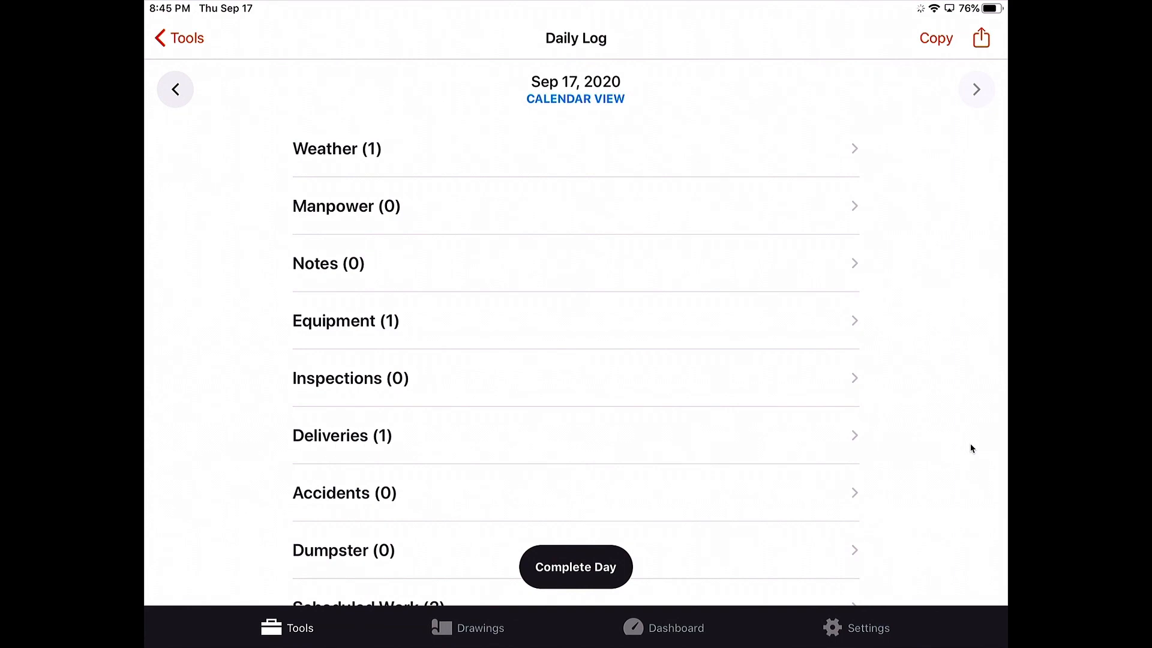
click(935, 37)
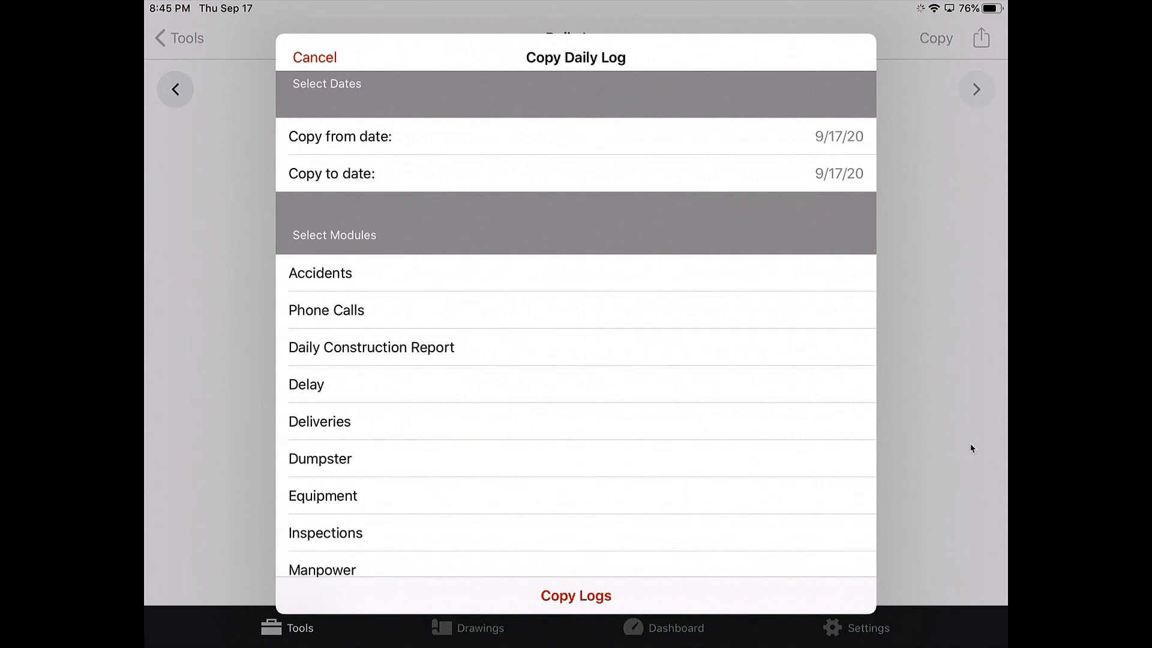
Step: Cancel the copy and scroll the Sep 17, 2020 Daily Log down to Scheduled Work
click(315, 58)
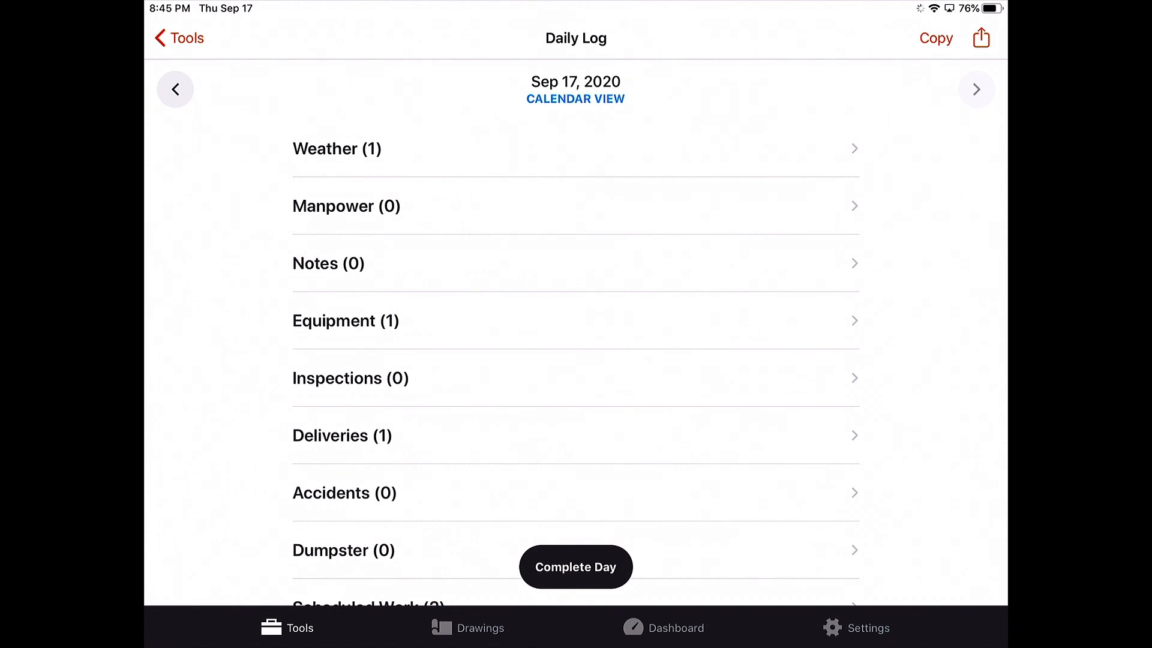
scroll(down, 3)
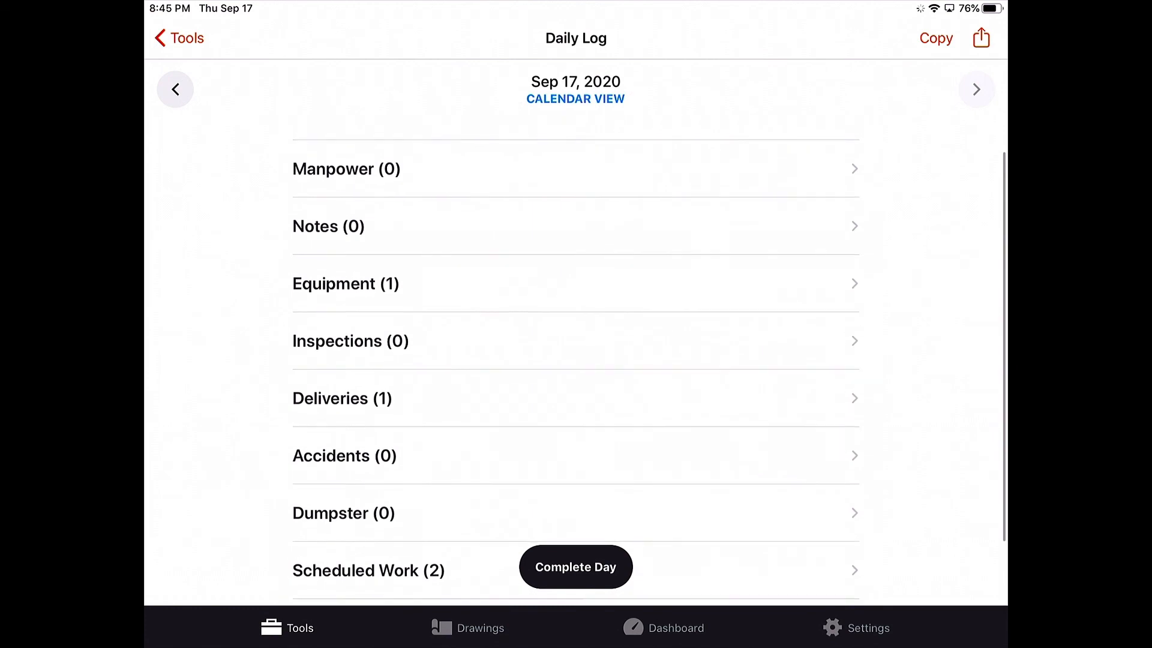
scroll(down, 3)
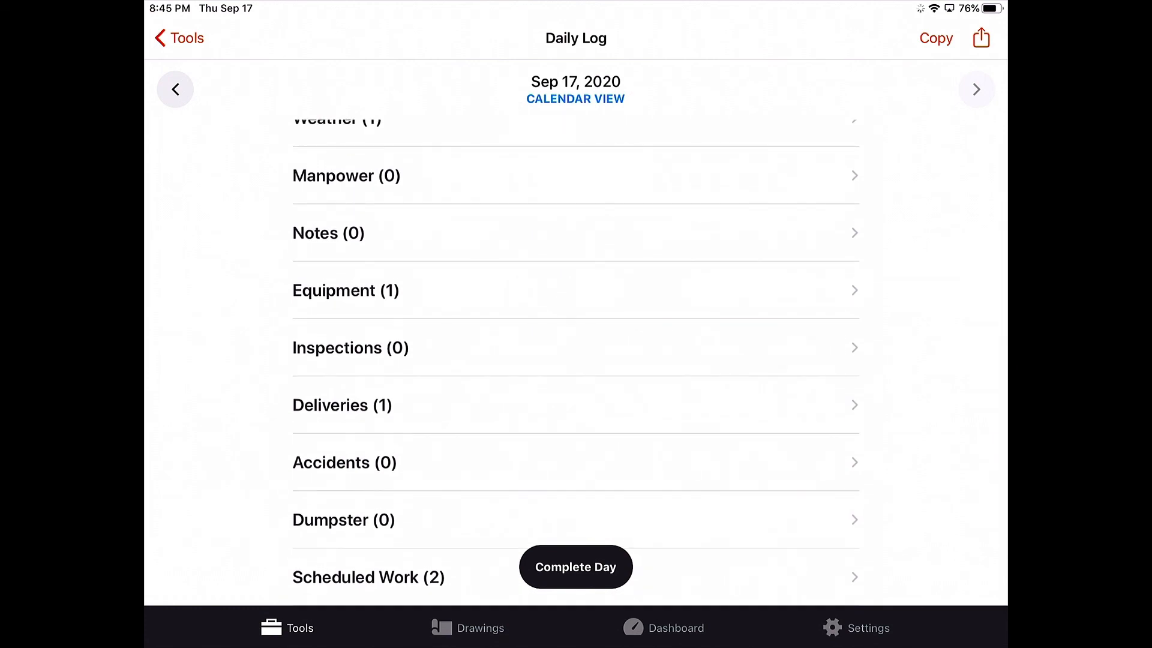